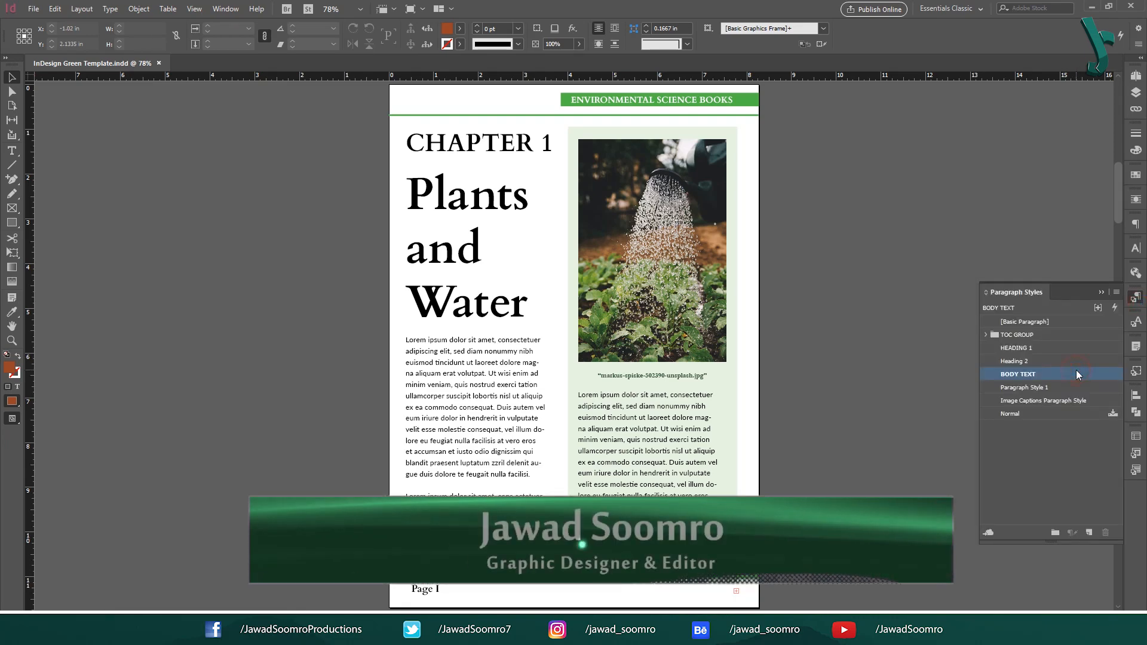
Add and remove trial nested styles and nested line styles in BODY TEXT's Drop Caps and Nested Styles pane
{"action": "double_click", "coordinate": [1017, 374]}
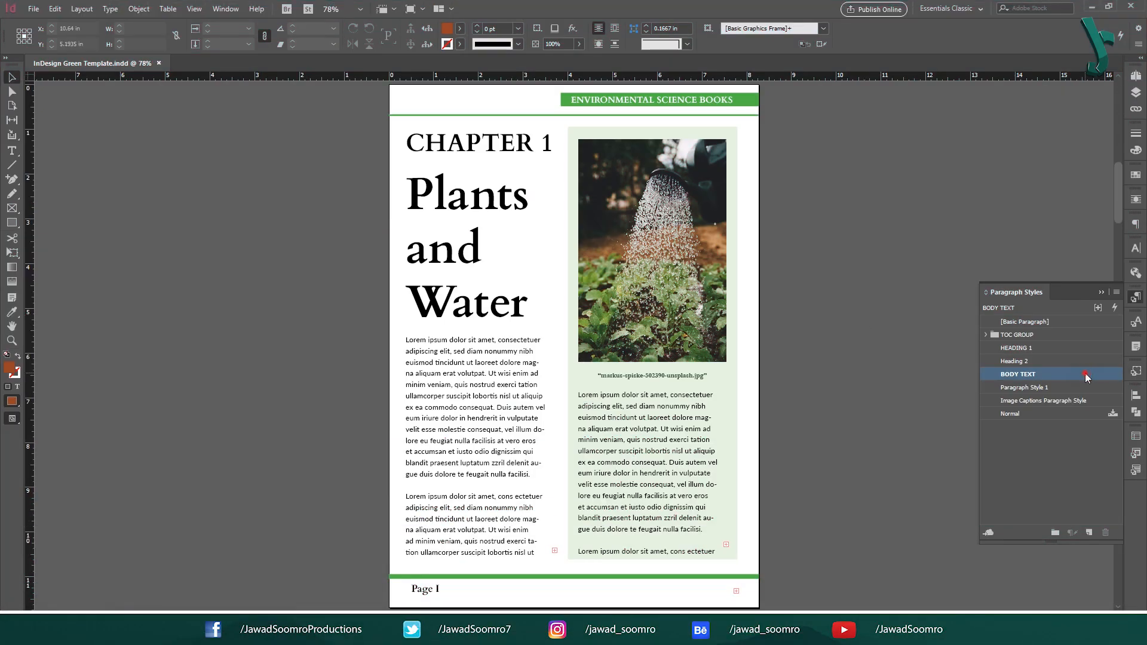
{"action": "double_click", "coordinate": [1017, 374]}
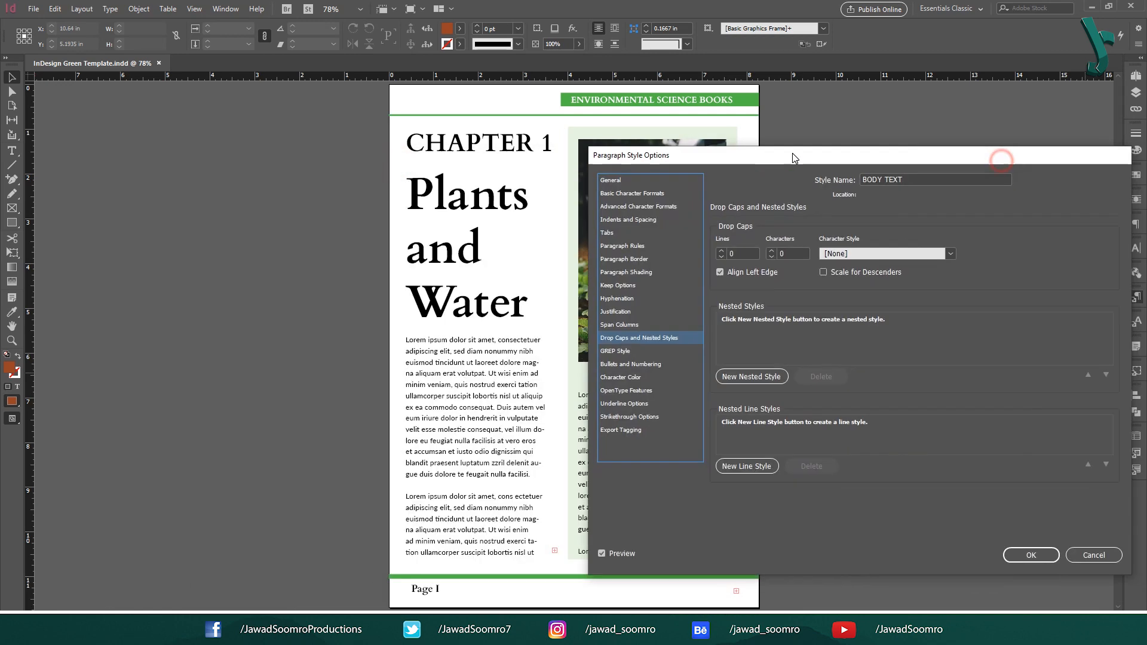
{"action": "mouse_move", "coordinate": [701, 399]}
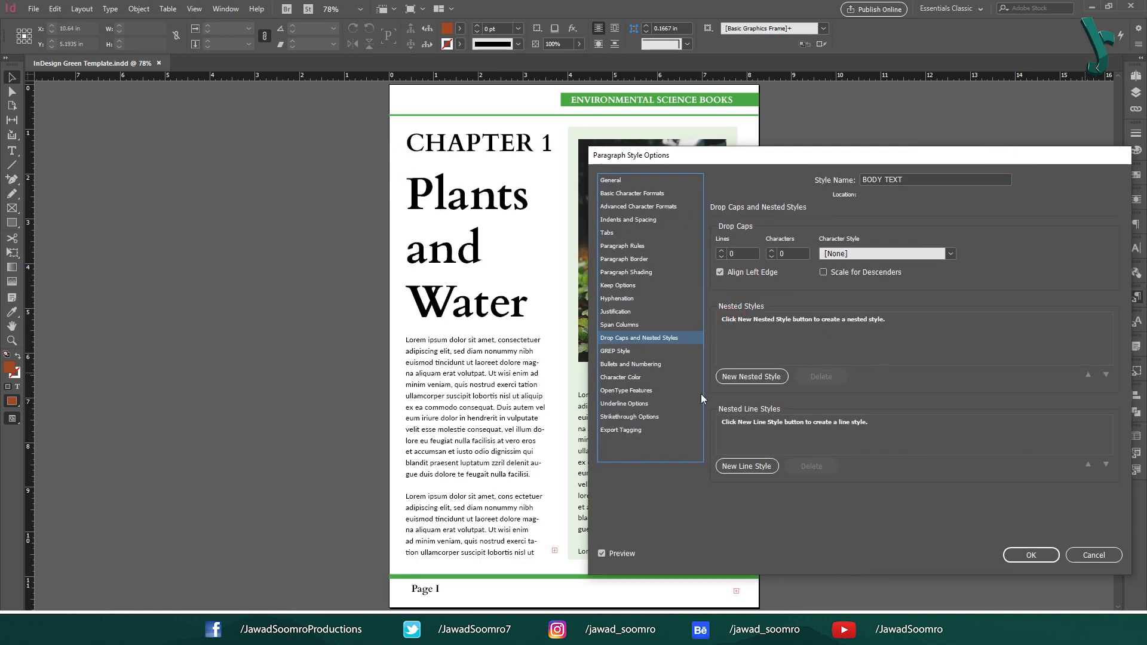
{"action": "left_click", "coordinate": [751, 376]}
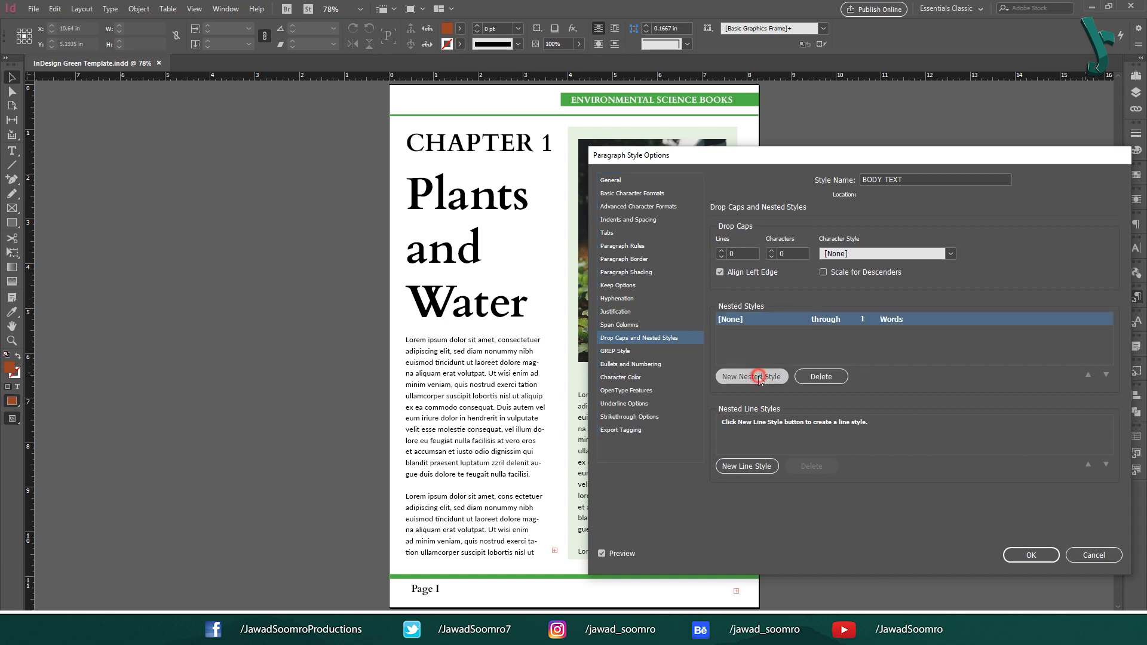
{"action": "left_click", "coordinate": [751, 376]}
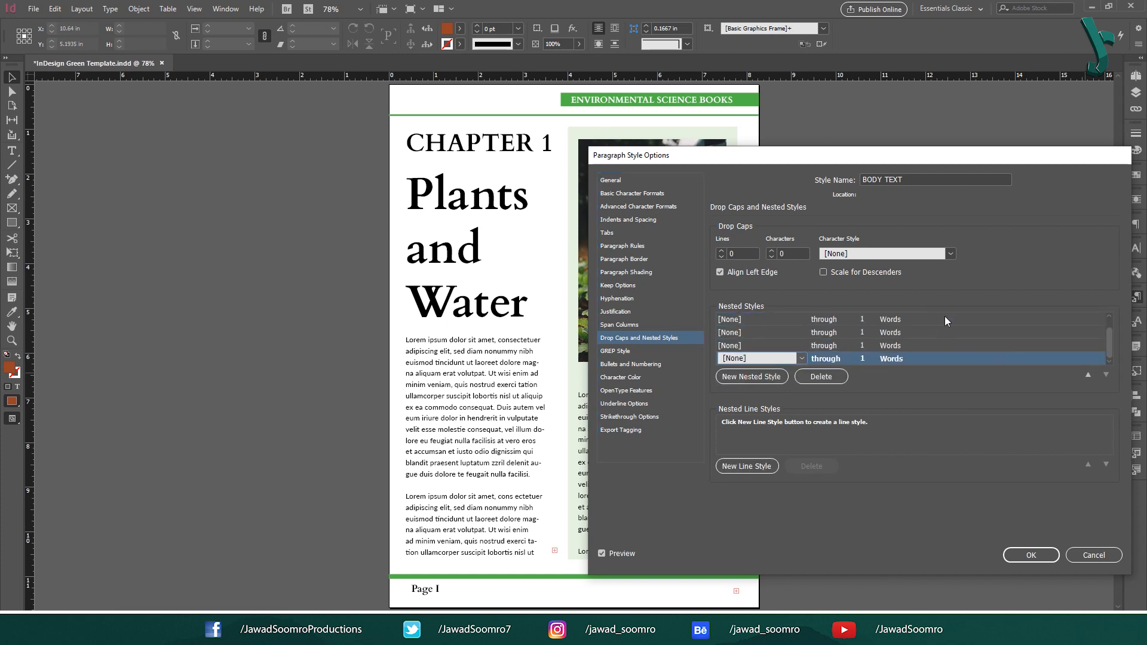
{"action": "left_click", "coordinate": [819, 377]}
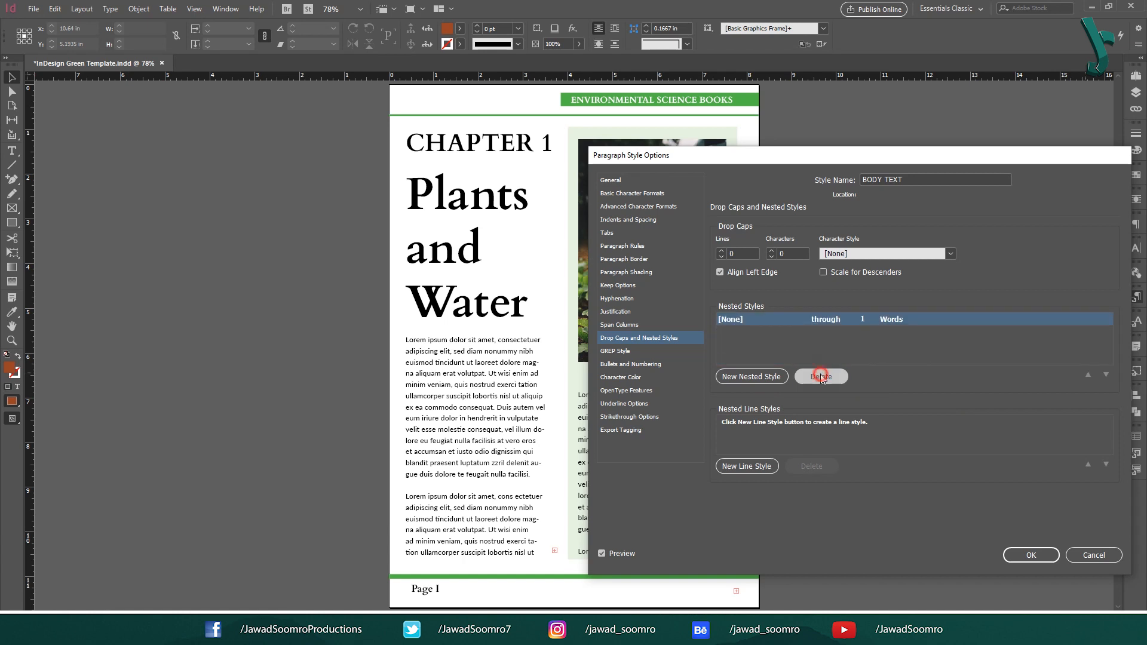
{"action": "left_click", "coordinate": [747, 466]}
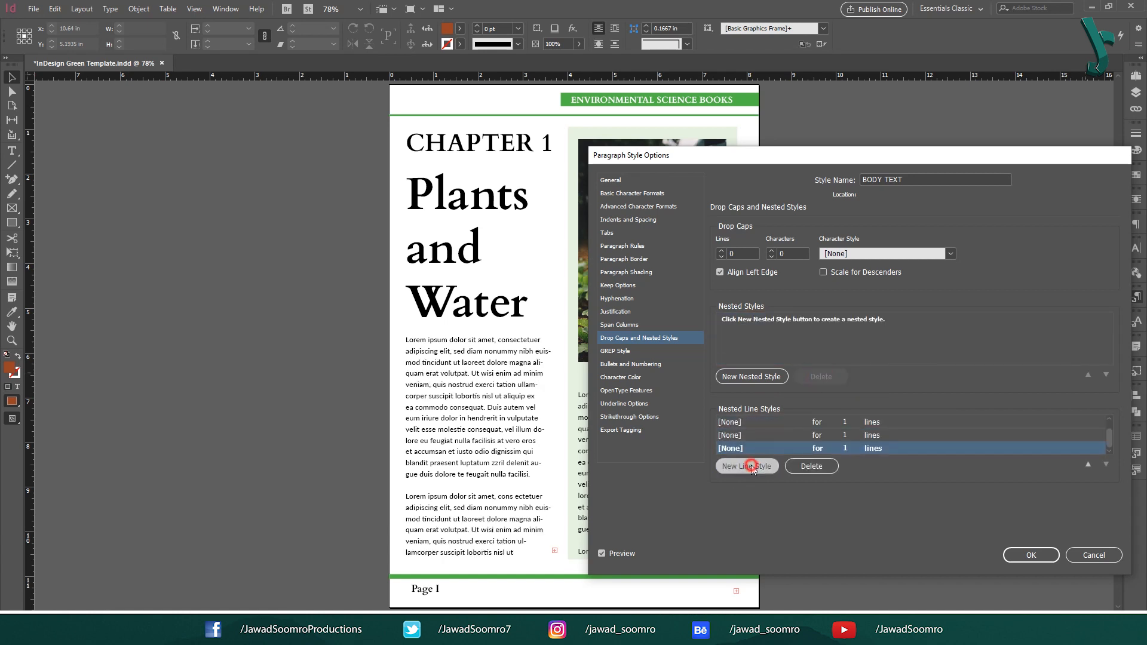
{"action": "left_click", "coordinate": [811, 466]}
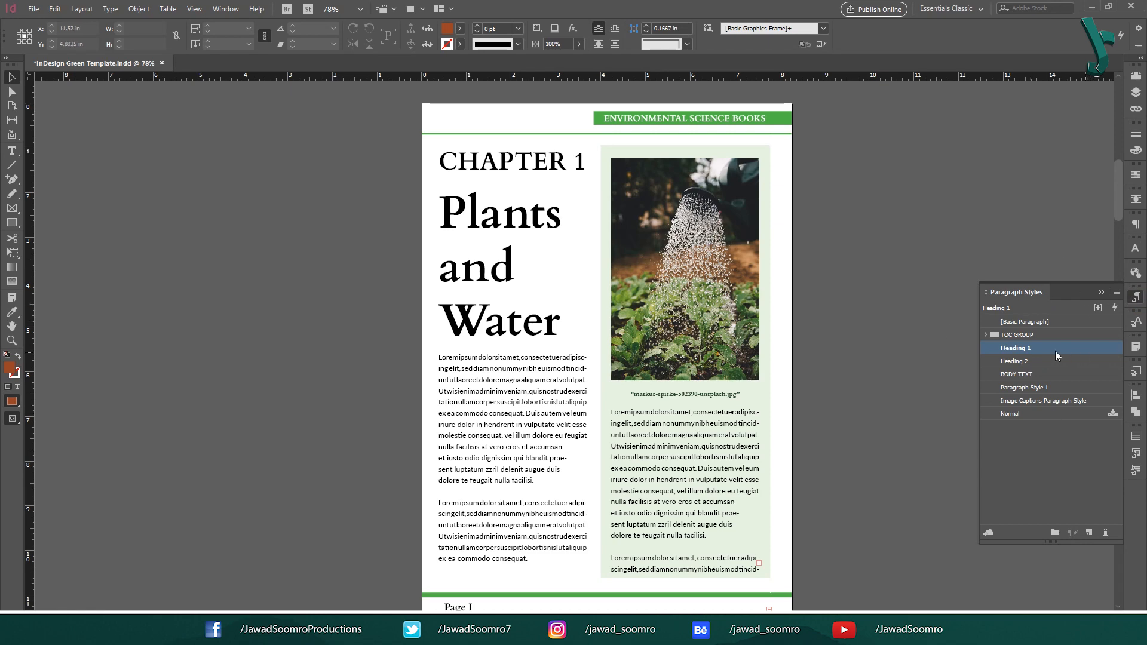
Give Heading 1 a nested style applying Heading Style through 1 word and confirm
{"action": "double_click", "coordinate": [1016, 347]}
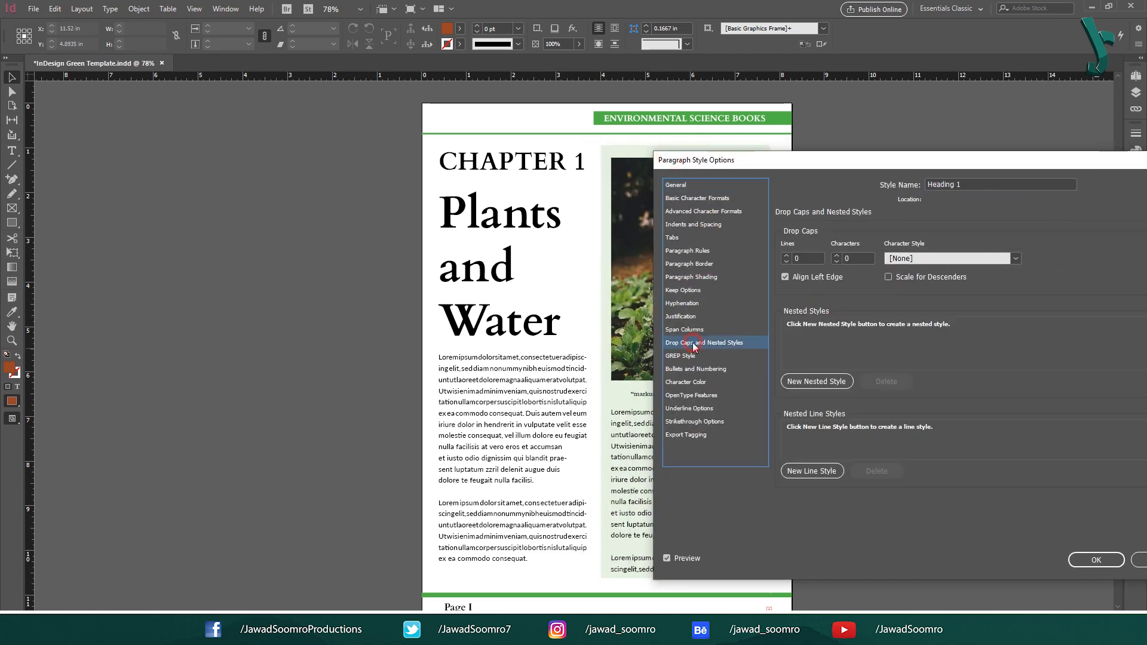
{"action": "left_click", "coordinate": [816, 380]}
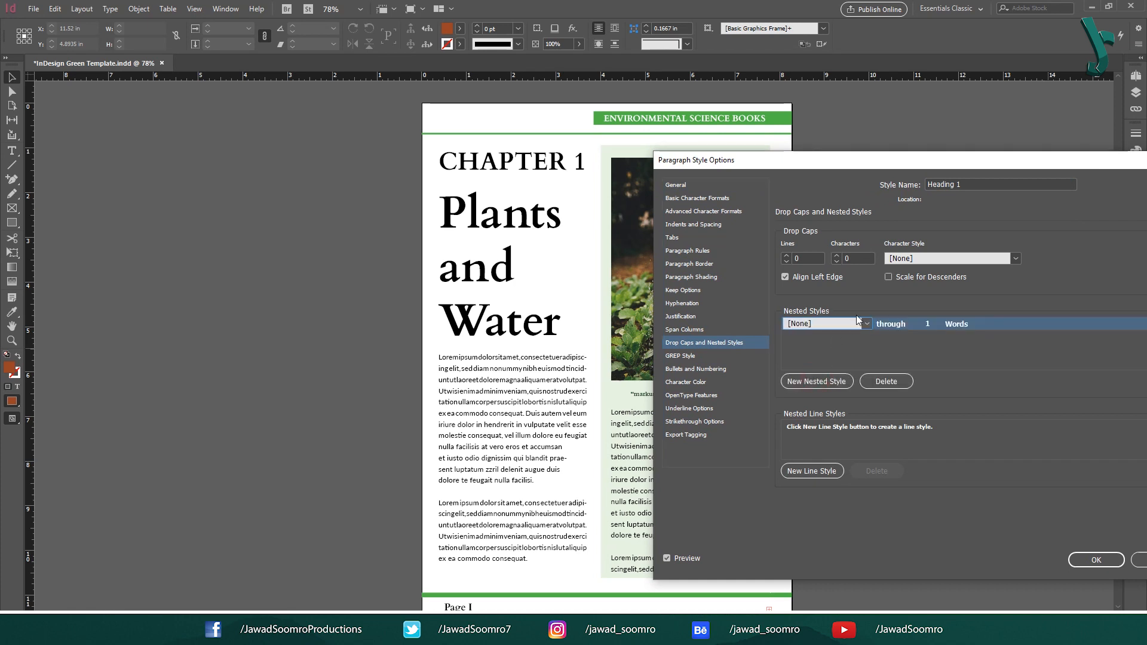
{"action": "left_click", "coordinate": [866, 324]}
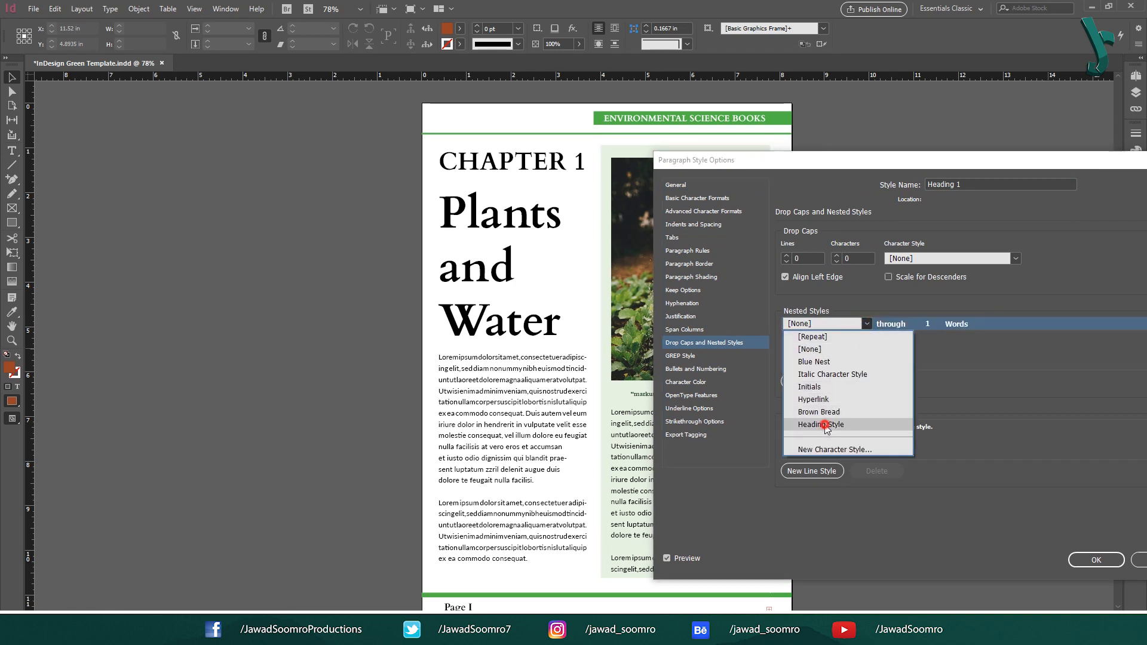
{"action": "left_click", "coordinate": [819, 424]}
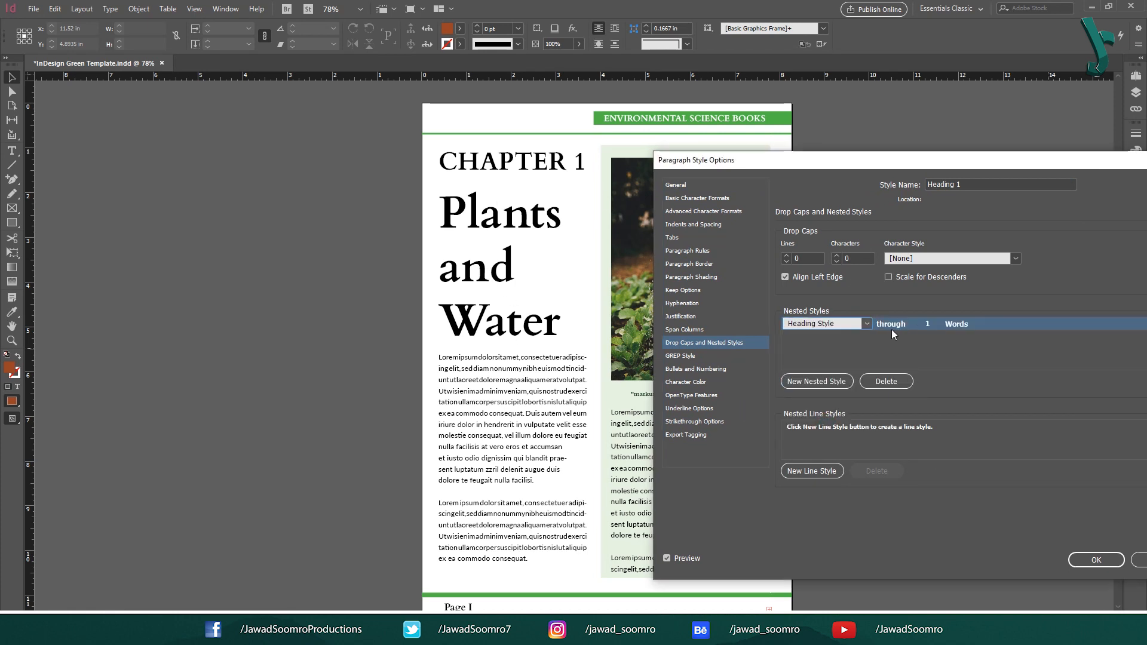
{"action": "mouse_move", "coordinate": [939, 537]}
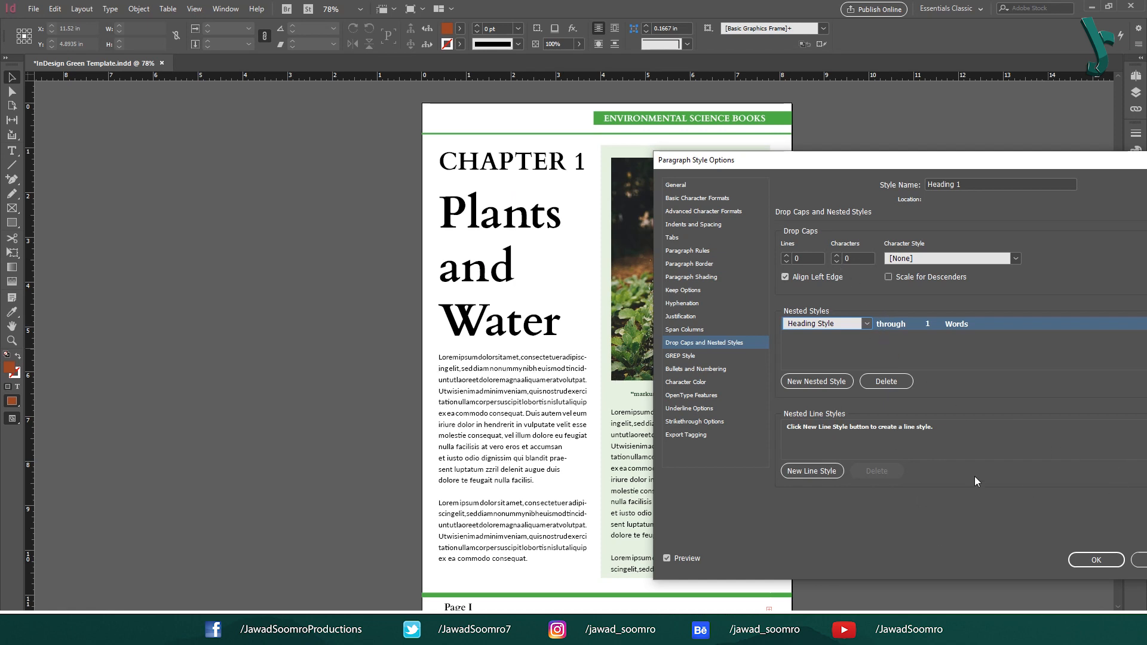
{"action": "left_click", "coordinate": [1096, 559]}
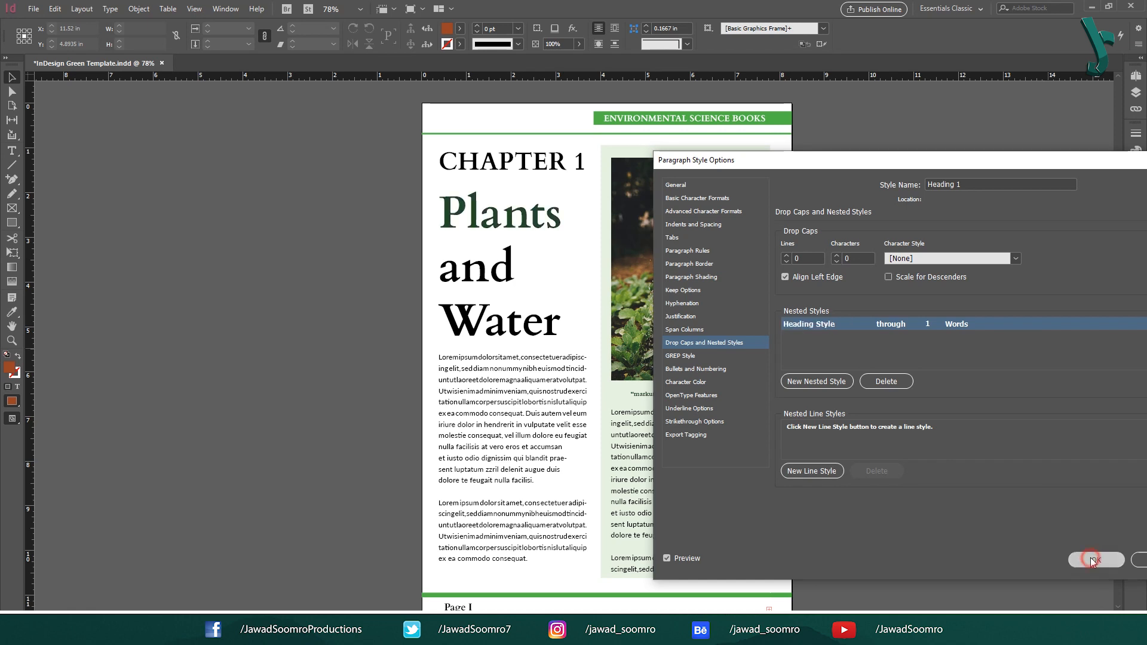
{"action": "left_click", "coordinate": [1094, 559]}
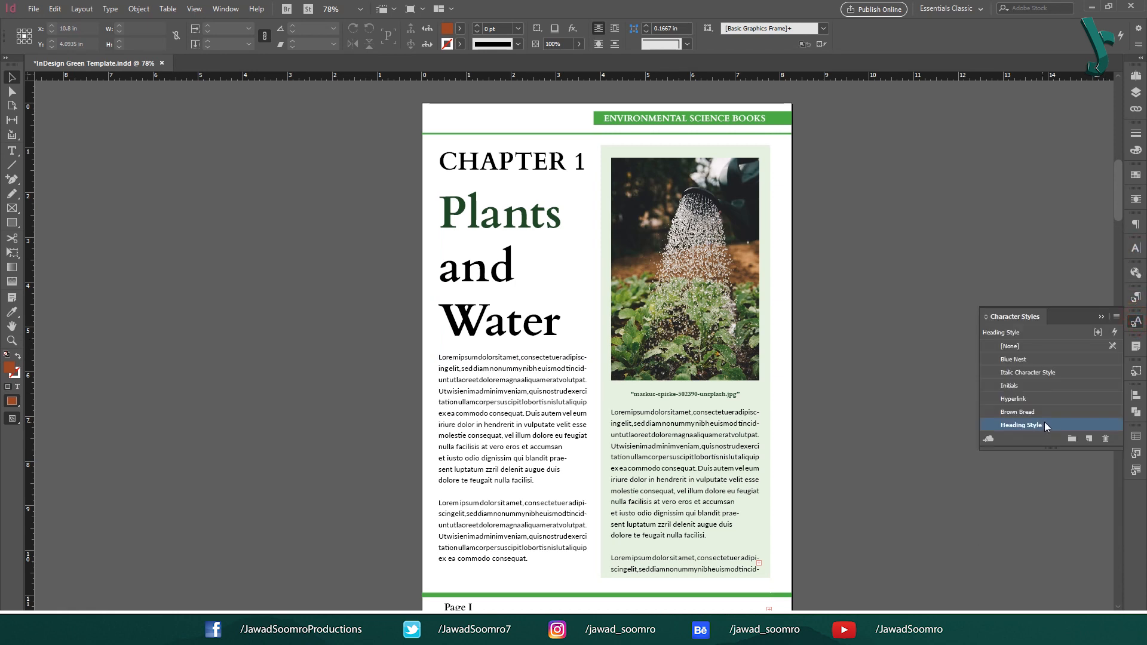
Set the Heading Style character colour to the brighter green swatch
{"action": "double_click", "coordinate": [1020, 425]}
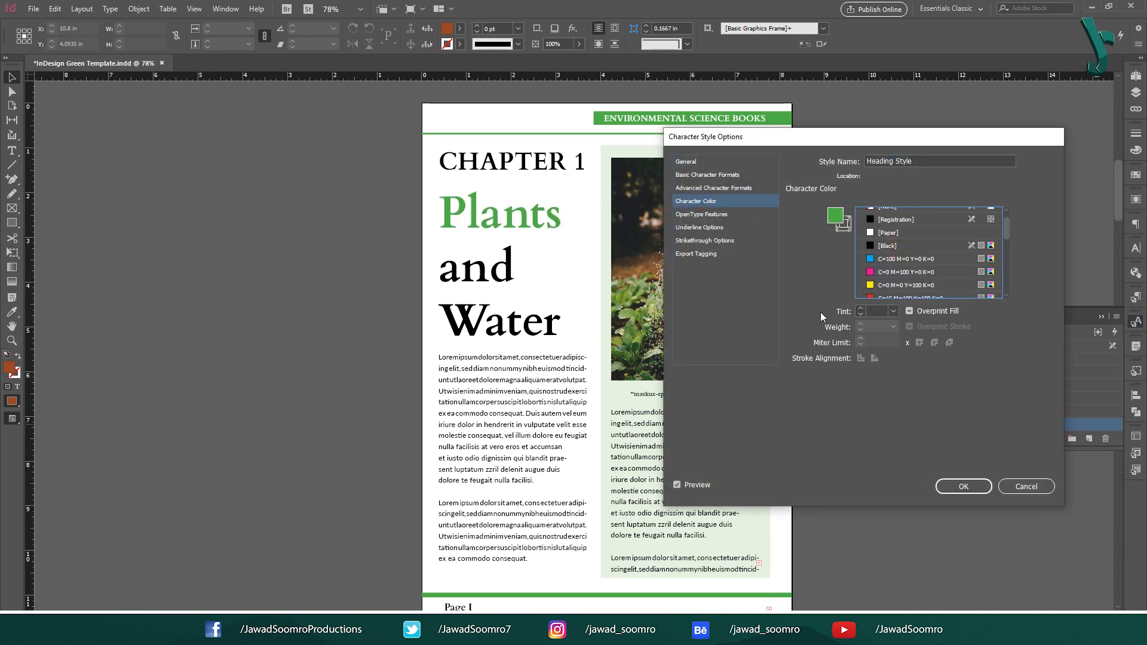
{"action": "left_click", "coordinate": [888, 245]}
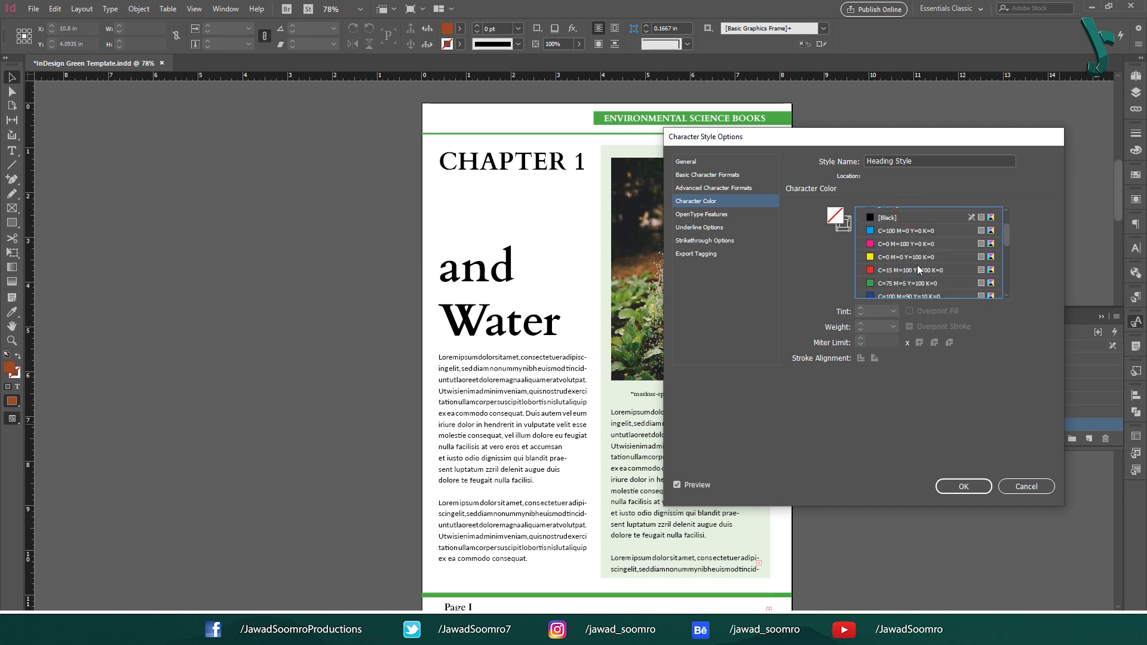
{"action": "left_click", "coordinate": [910, 278]}
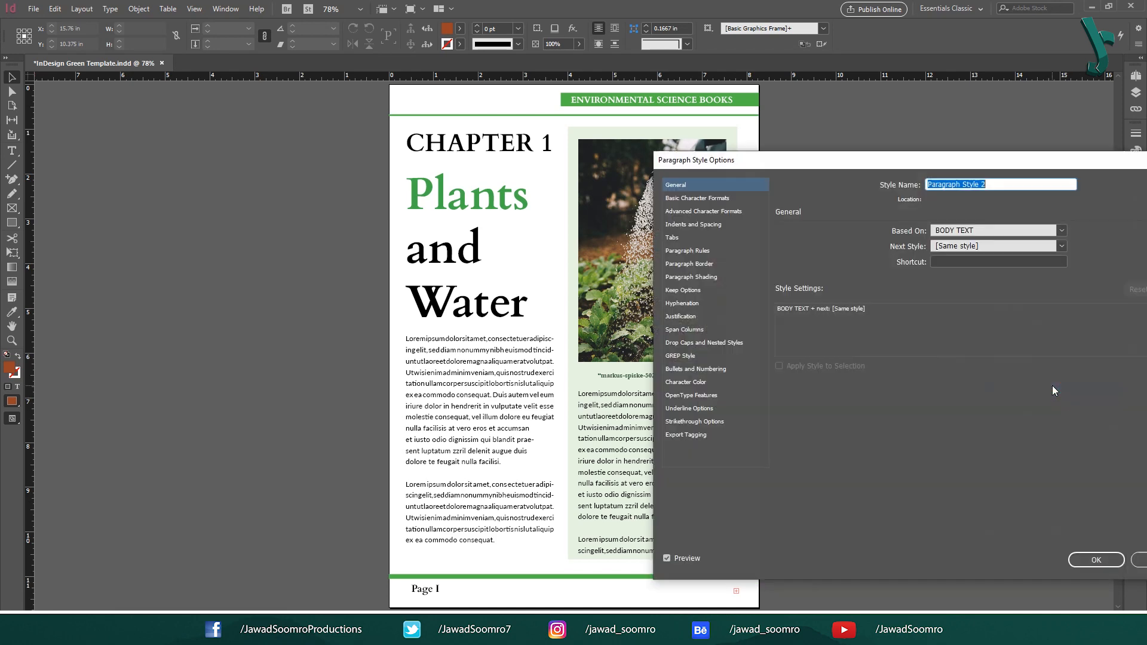
Delete the unwanted Paragraph Style 2 and show the Paragraph Styles panel via Window > Styles (F11)
{"action": "type", "text": "New Paragraph Style"}
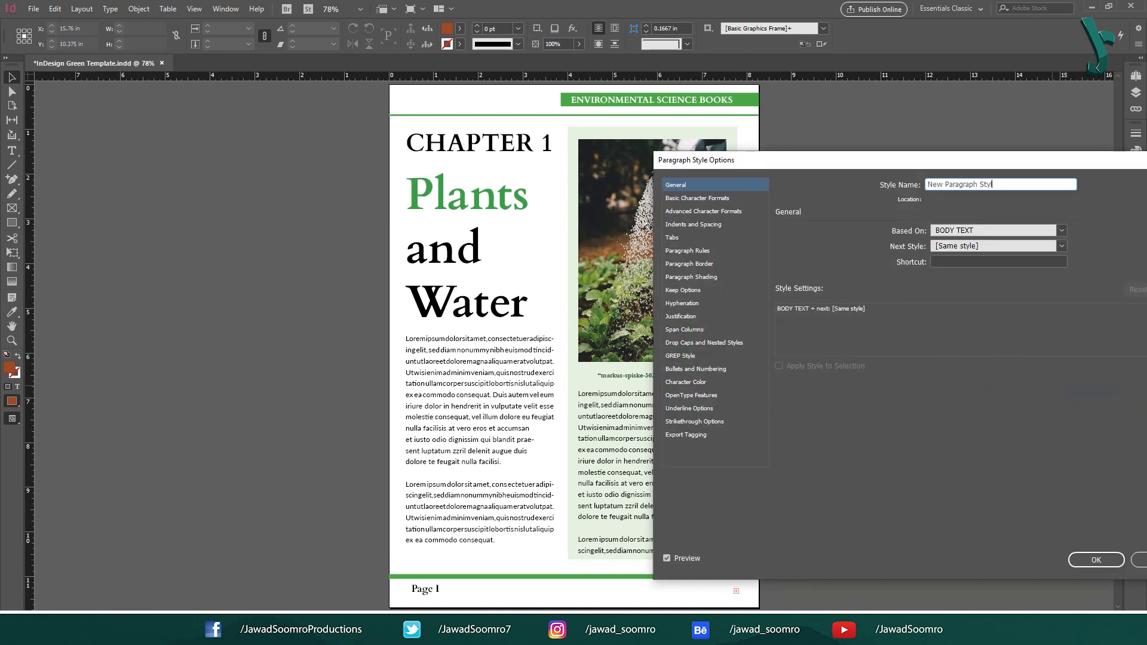
{"action": "left_click", "coordinate": [1096, 559]}
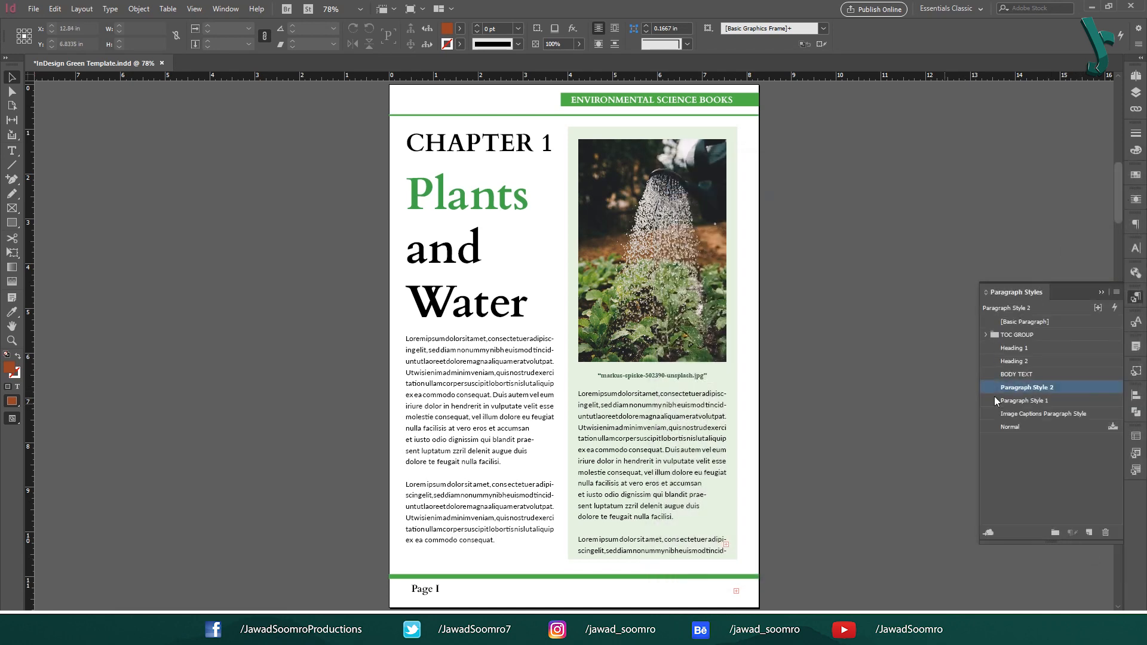
{"action": "left_click", "coordinate": [1015, 374]}
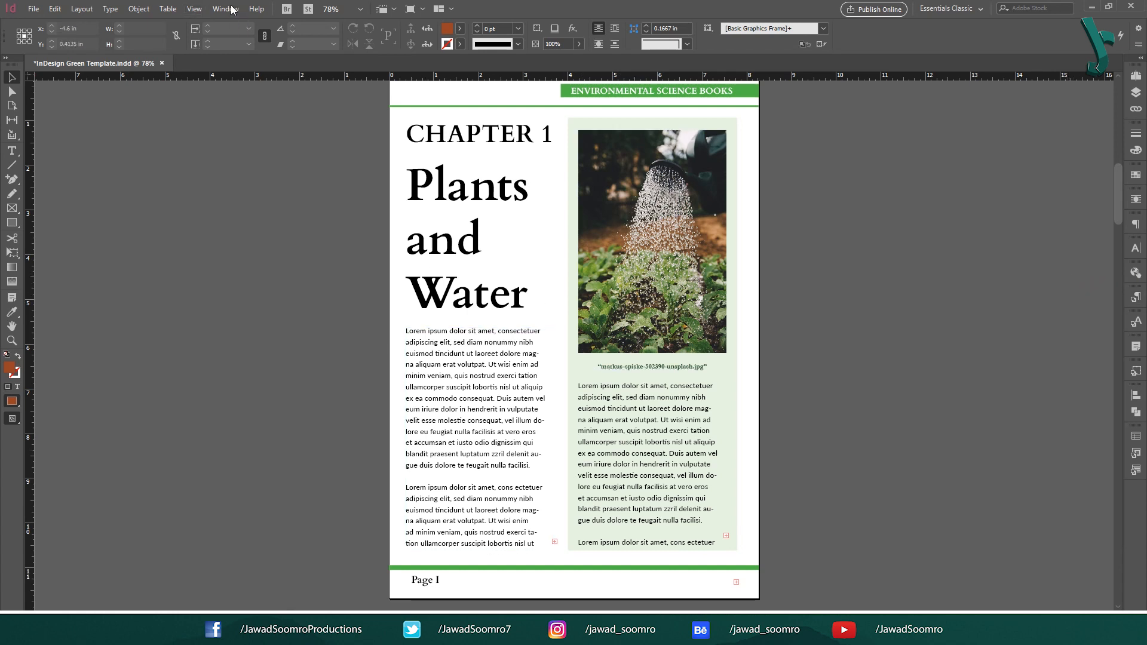
{"action": "left_click", "coordinate": [226, 9]}
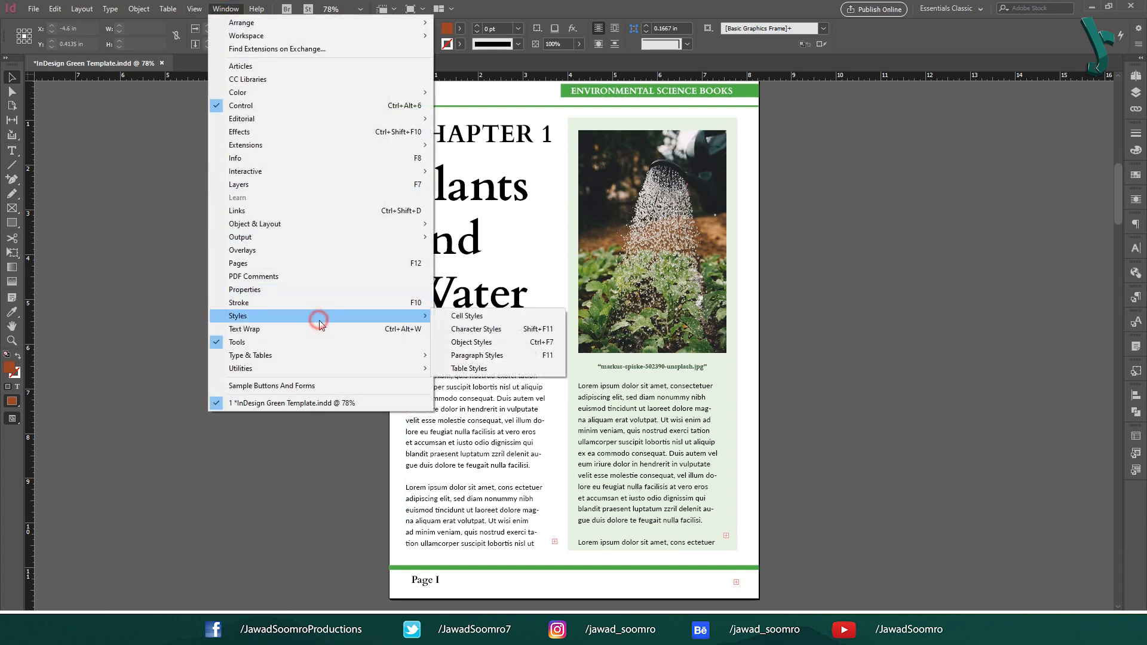
{"action": "mouse_move", "coordinate": [476, 355]}
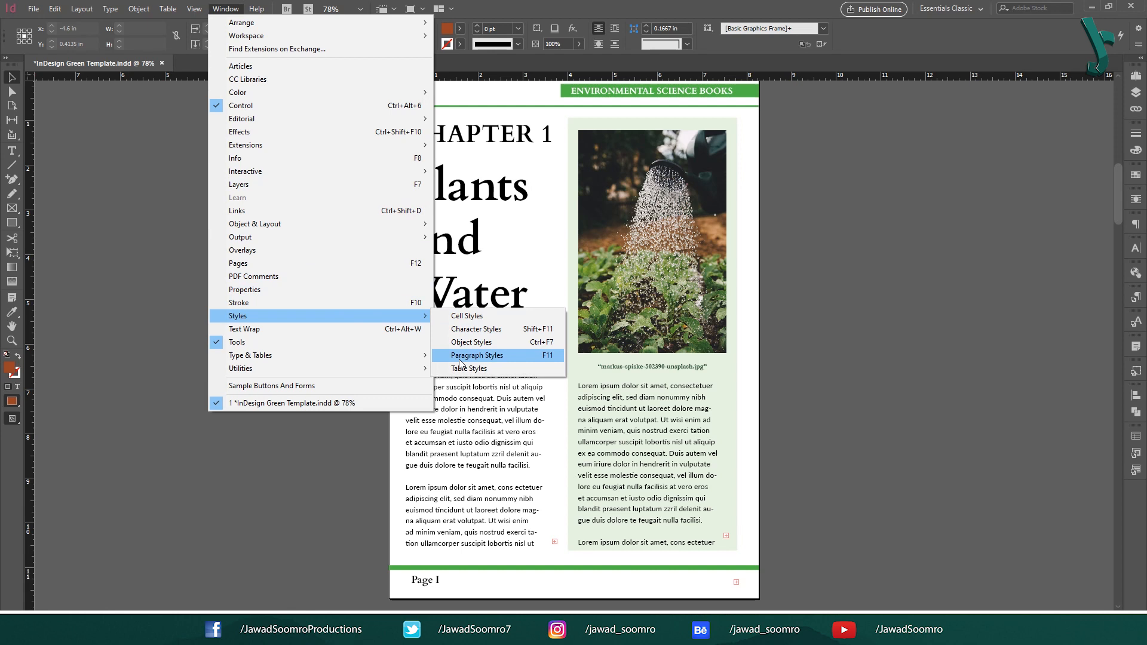
{"action": "key", "text": "F11"}
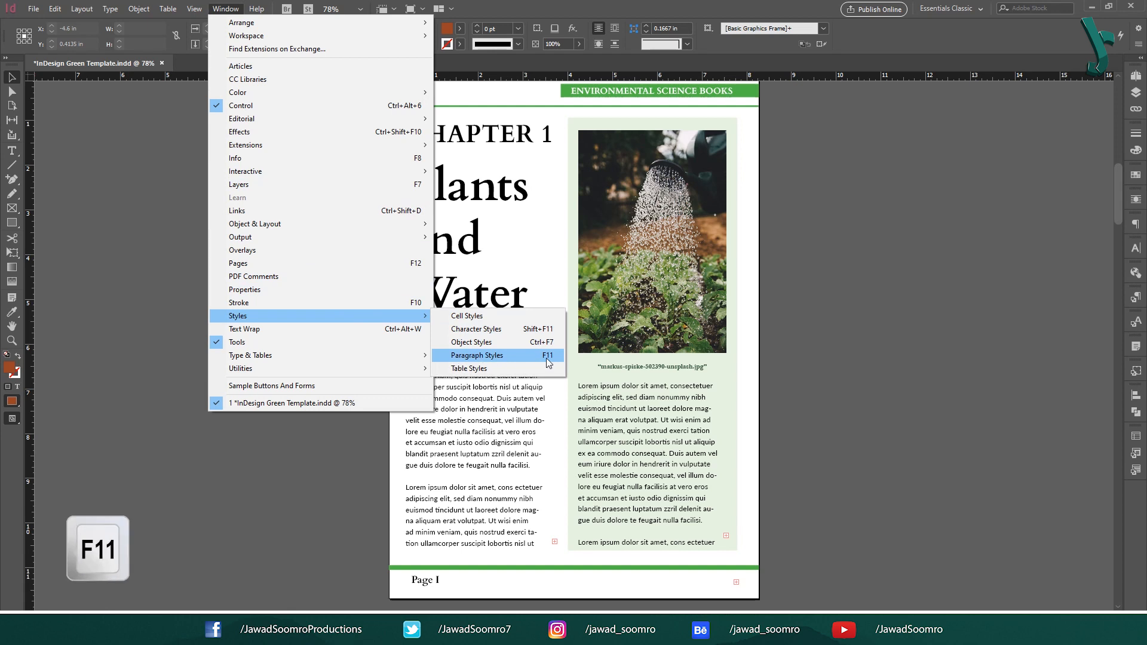
{"action": "left_click", "coordinate": [477, 356]}
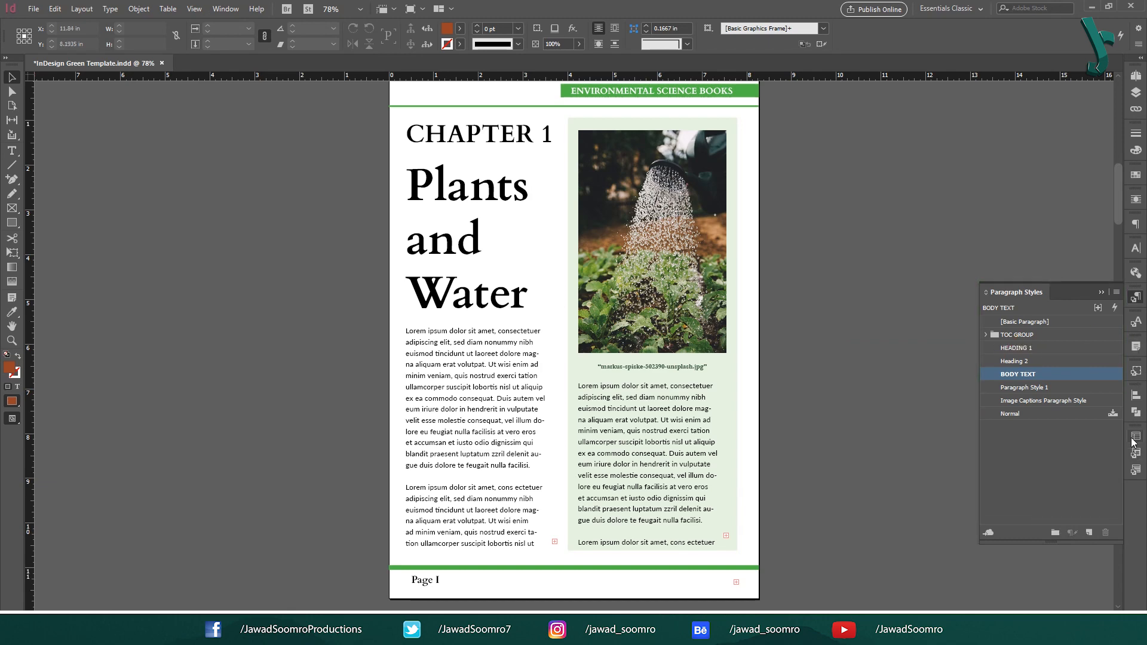
Add a new nested style to BODY TEXT in its Drop Caps and Nested Styles pane
{"action": "double_click", "coordinate": [1016, 374]}
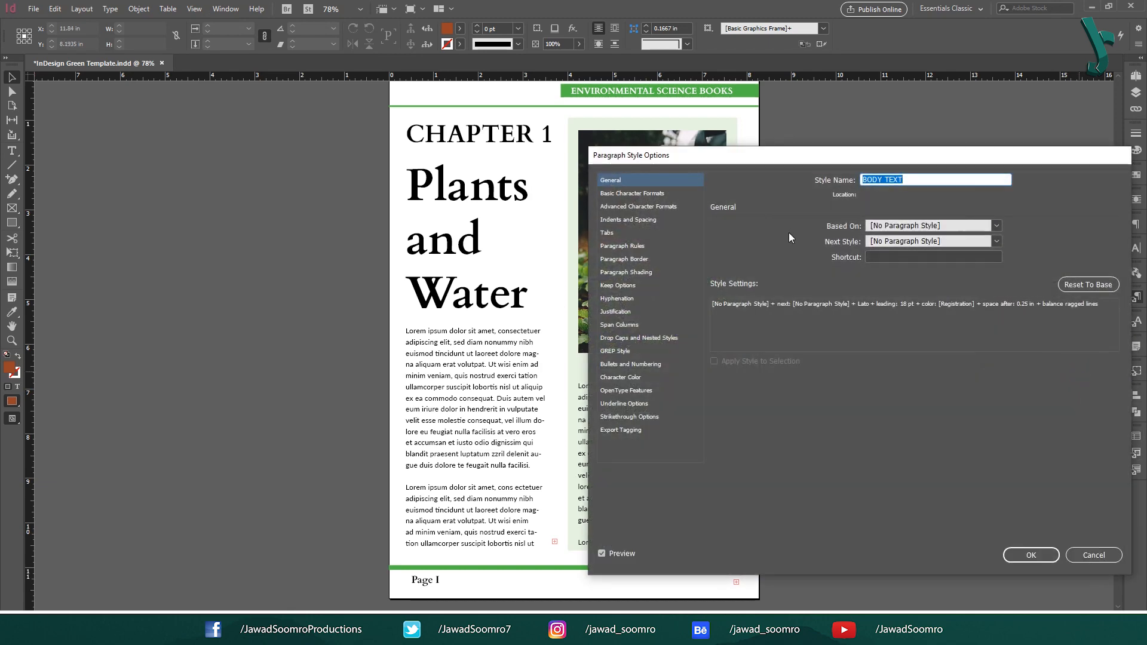
{"action": "left_click", "coordinate": [638, 337]}
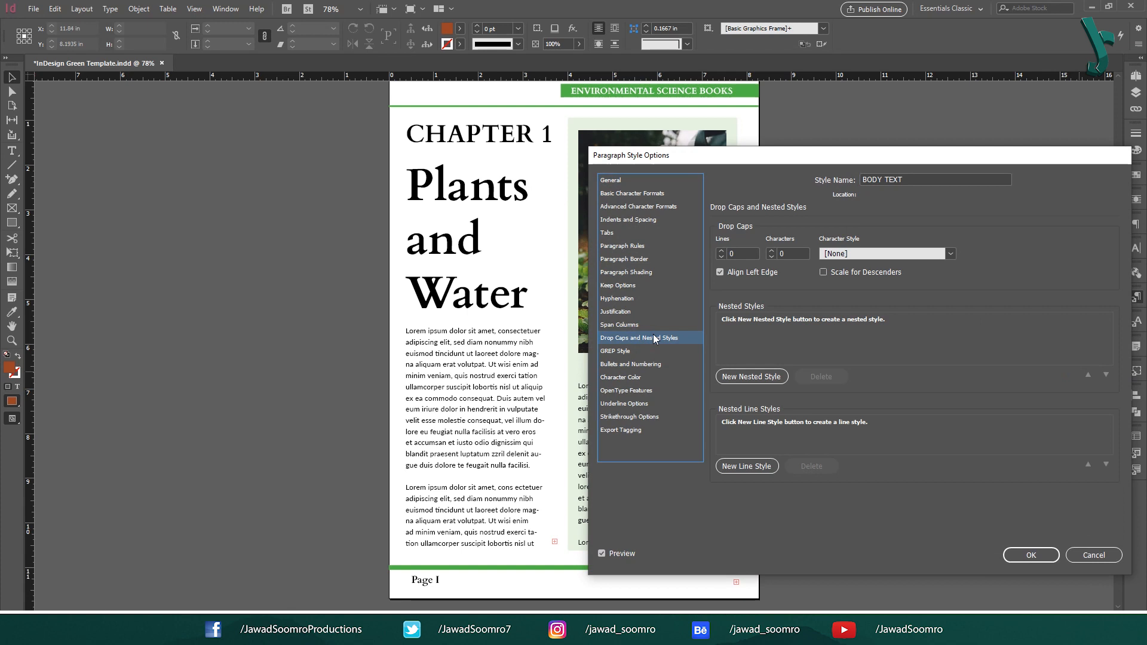
{"action": "mouse_move", "coordinate": [682, 332]}
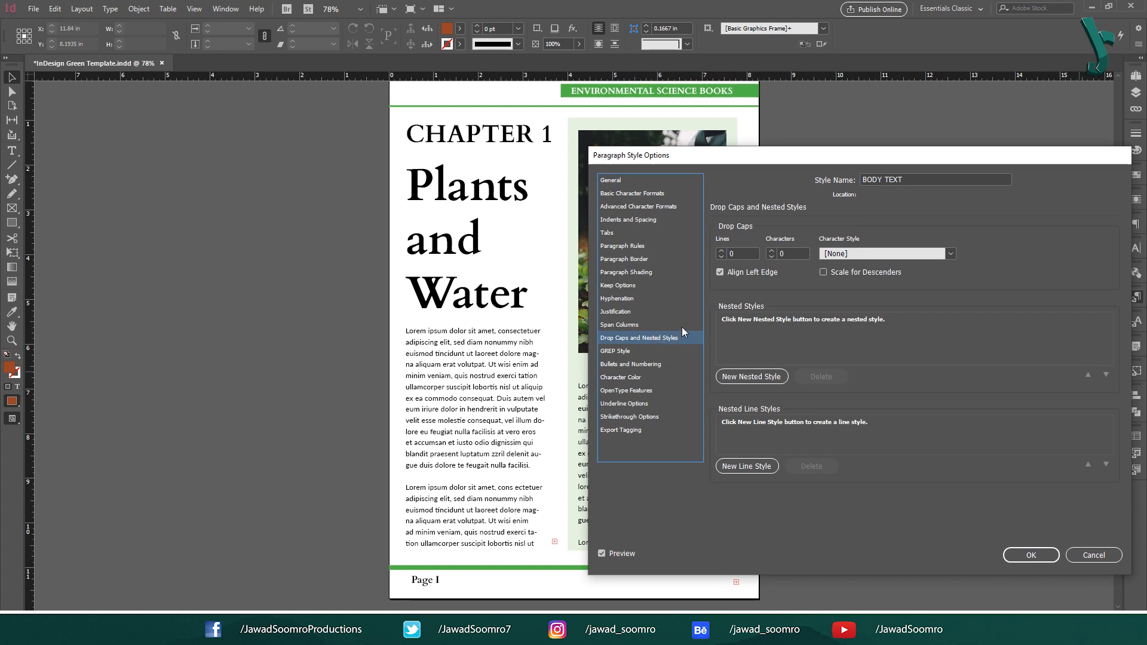
{"action": "left_click", "coordinate": [751, 377]}
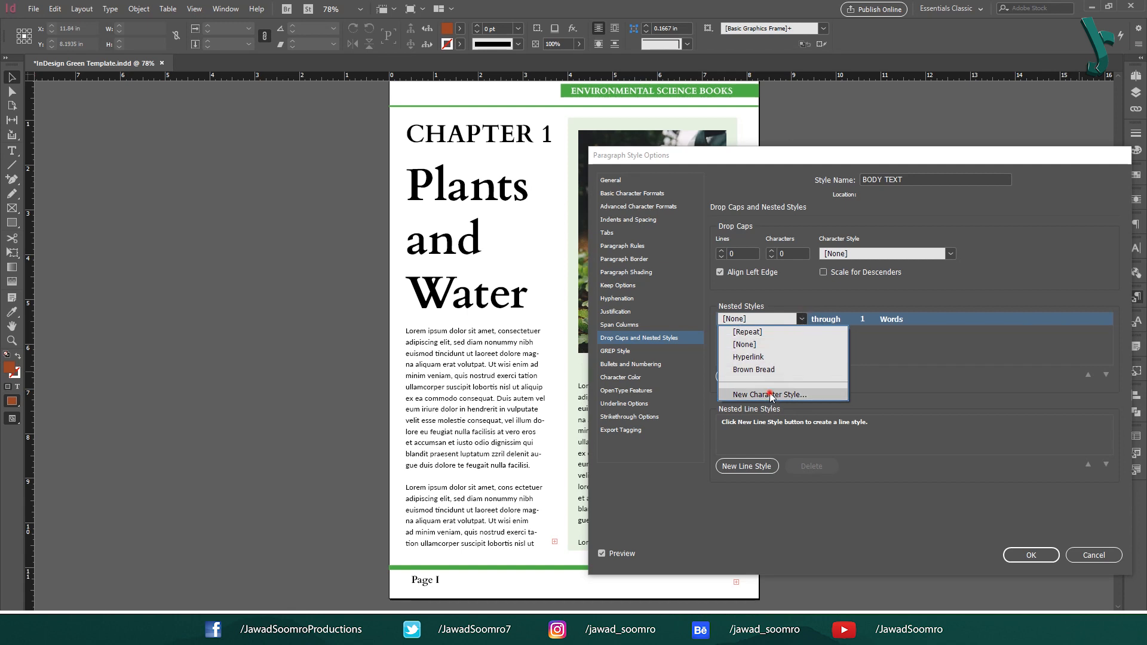
Create an Initials character style in ANTI GRAVITY Regular for the nested style
{"action": "left_click", "coordinate": [767, 395]}
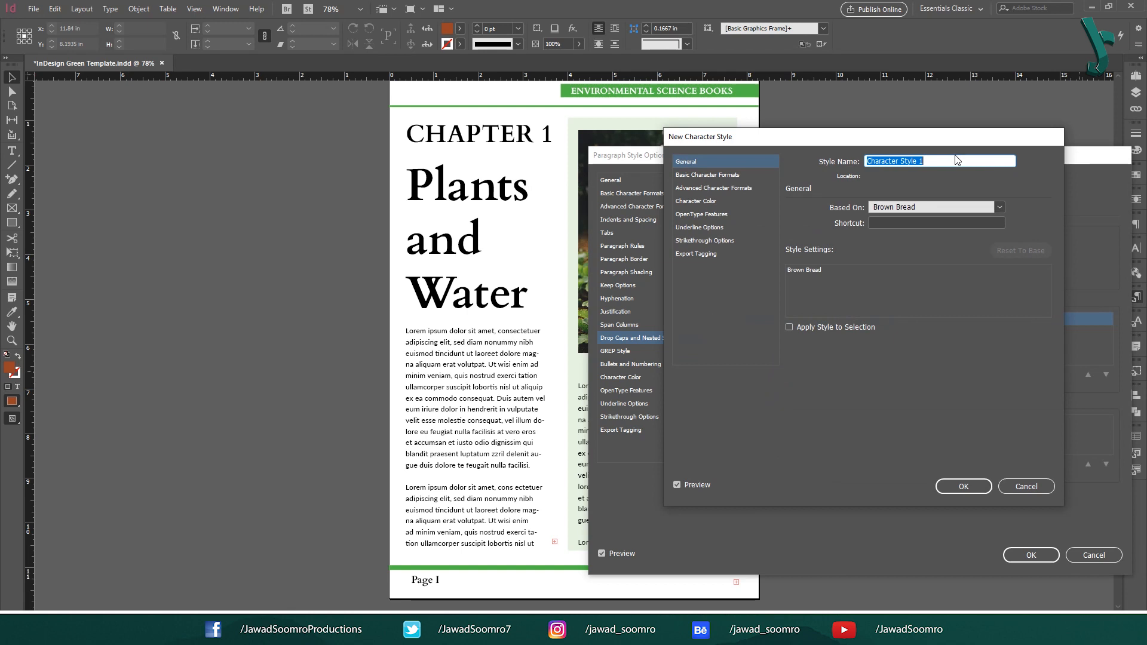
{"action": "type", "text": "Initial"}
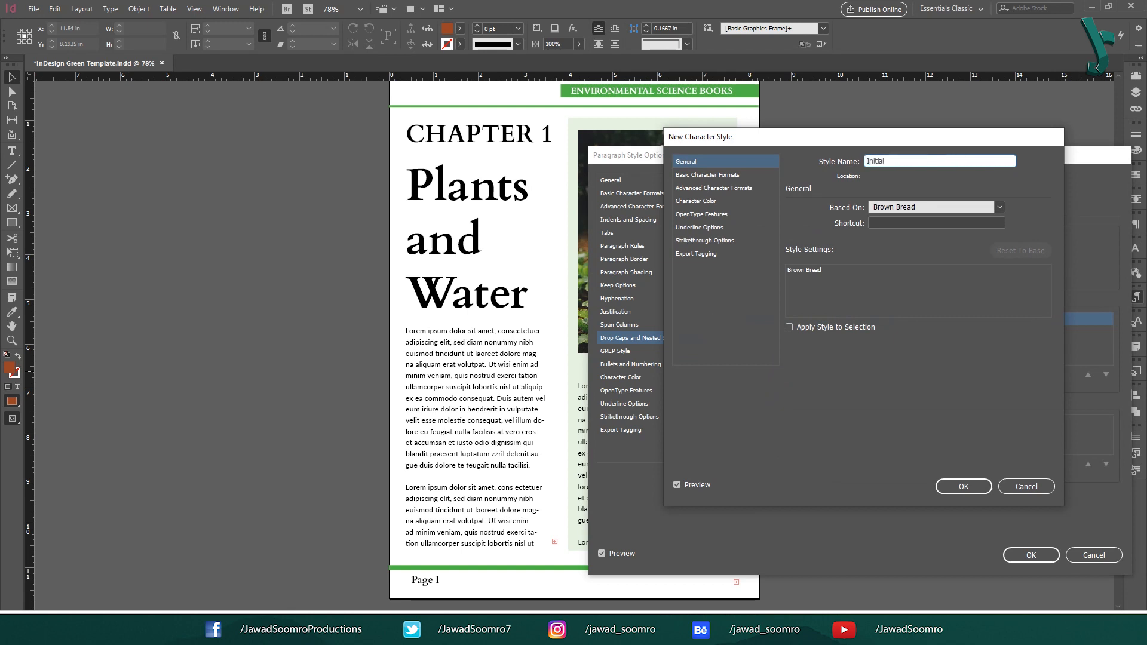
{"action": "type", "text": "s"}
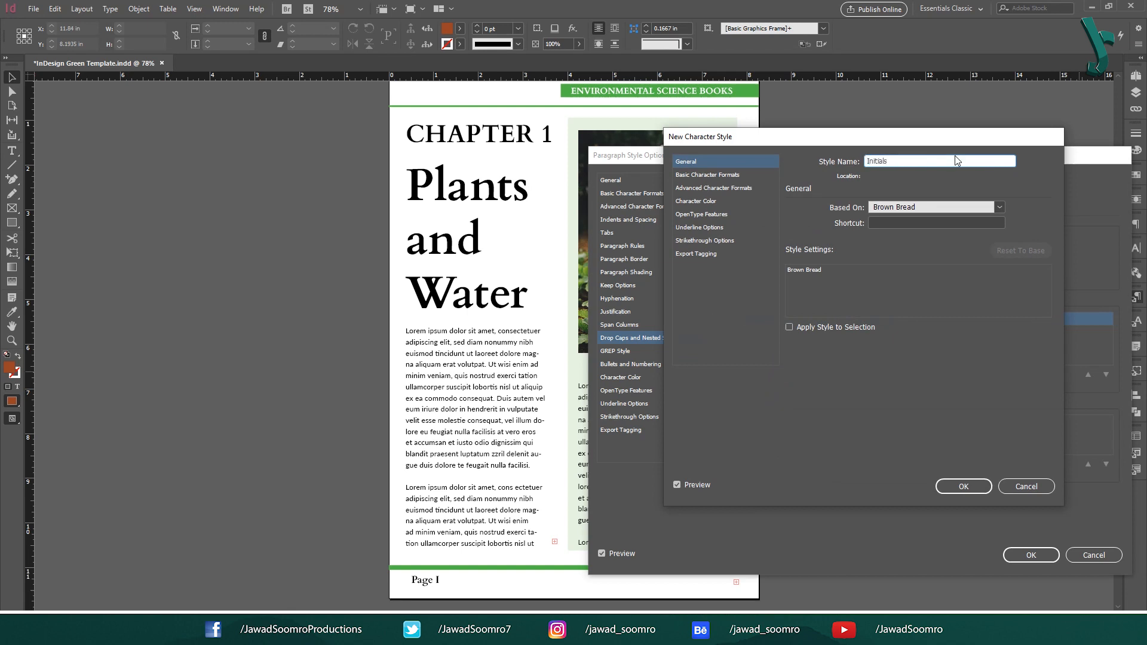
{"action": "left_click", "coordinate": [707, 174]}
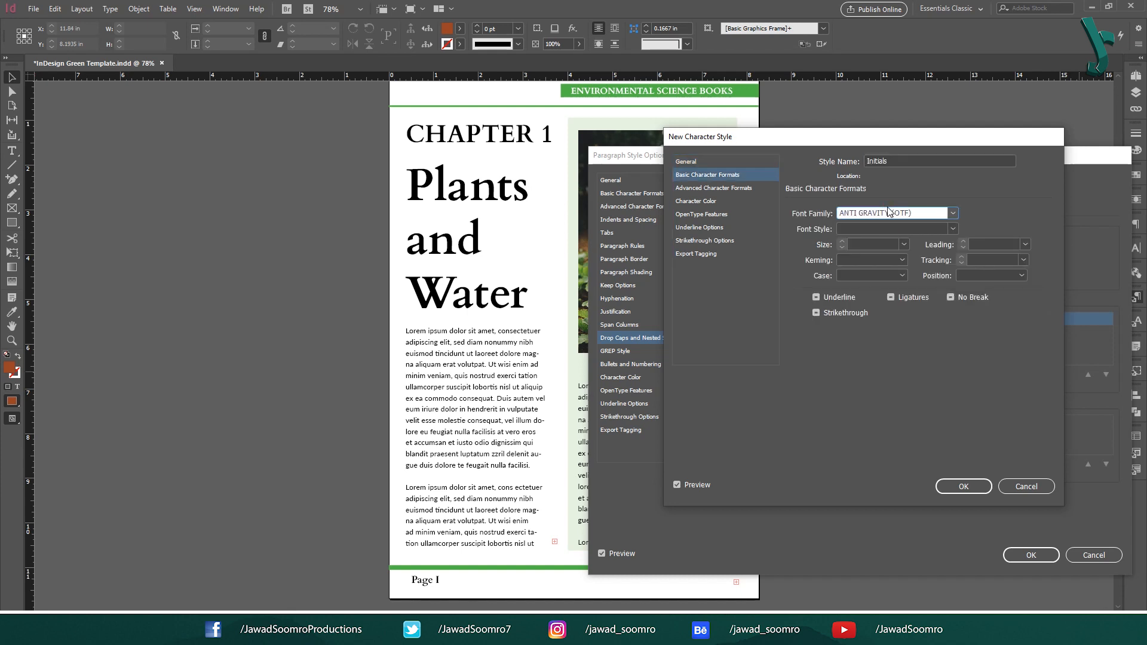
{"action": "left_click", "coordinate": [889, 228]}
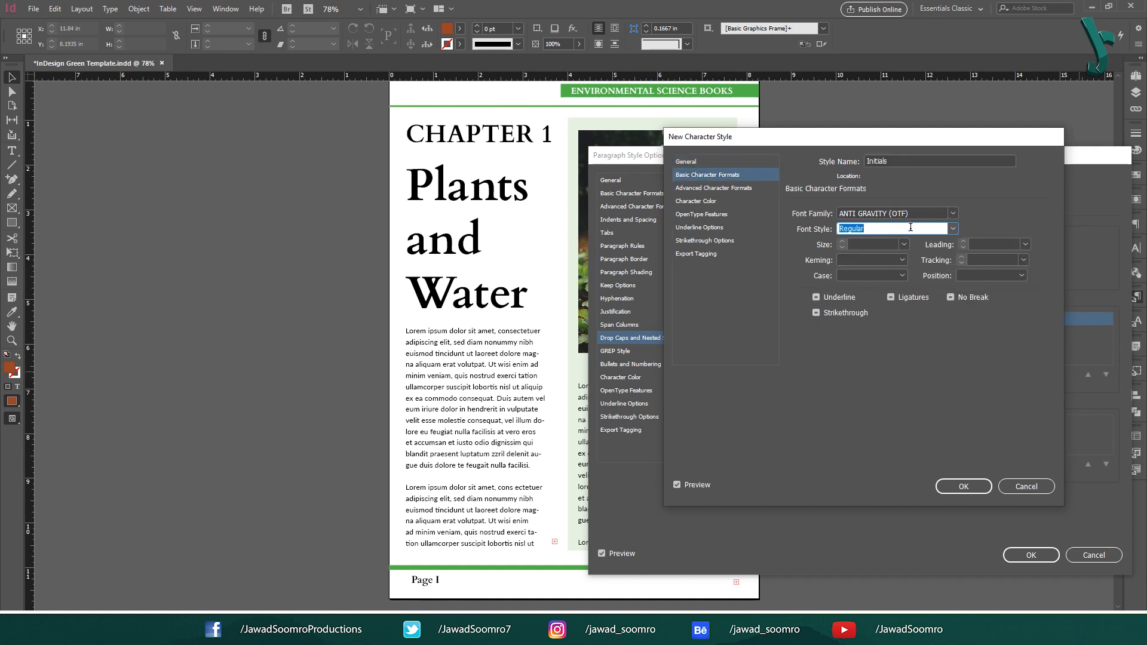
{"action": "left_click", "coordinate": [963, 486]}
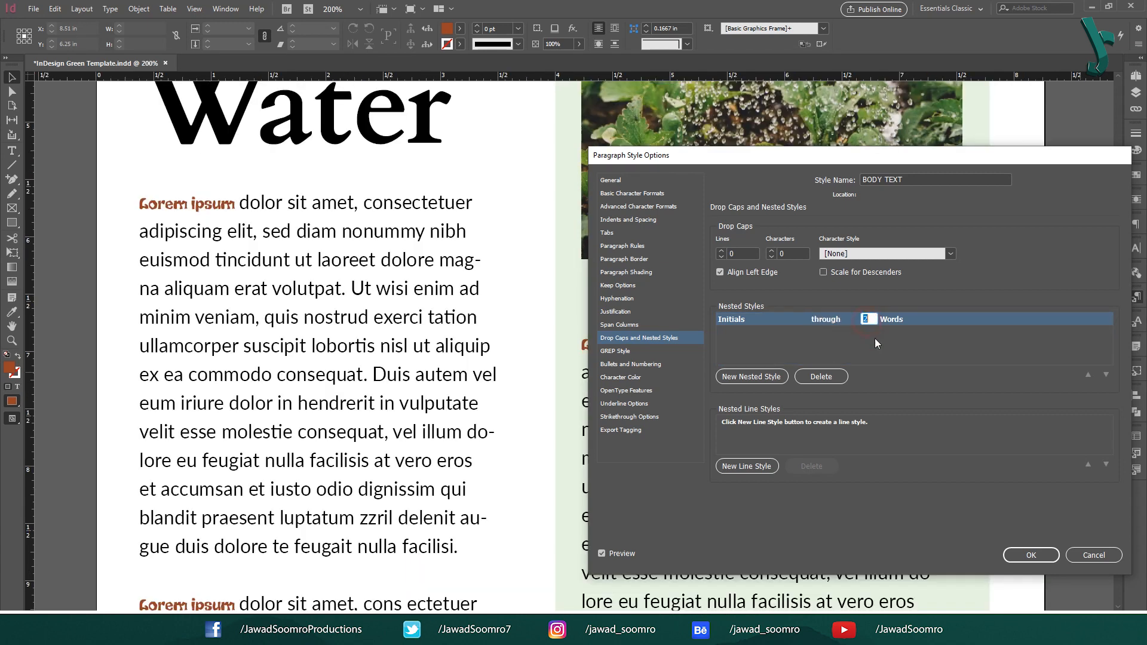
Add an Italic Character Style nested style; set Initials through 3 words and italic through 4 words, then save
{"action": "left_click", "coordinate": [796, 253]}
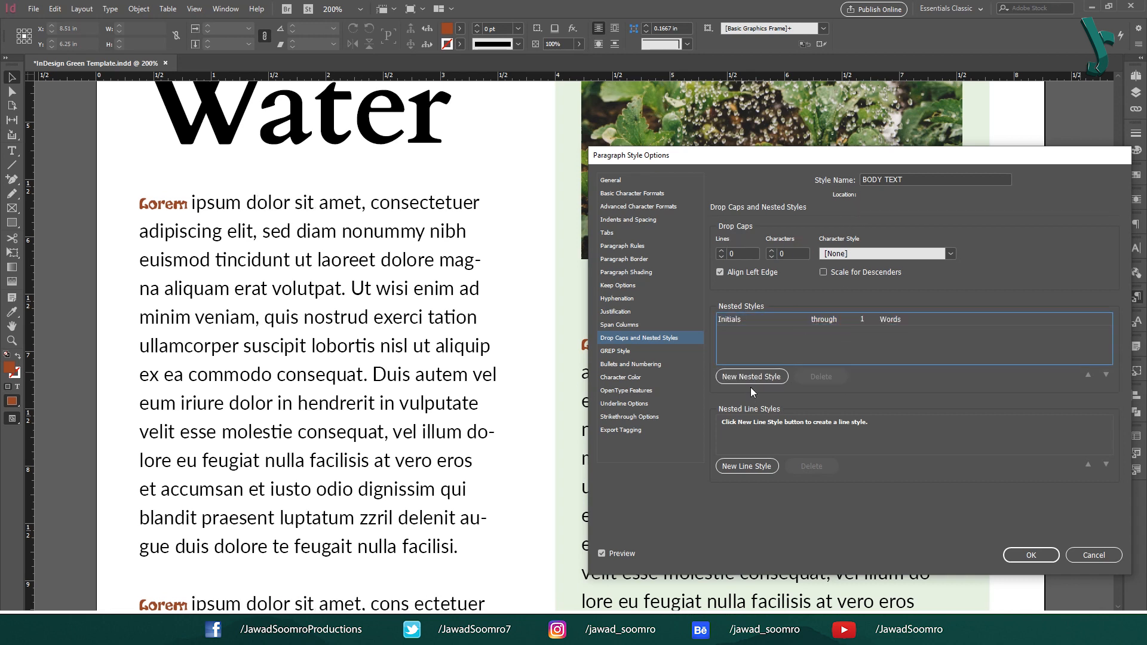
{"action": "left_click", "coordinate": [750, 376]}
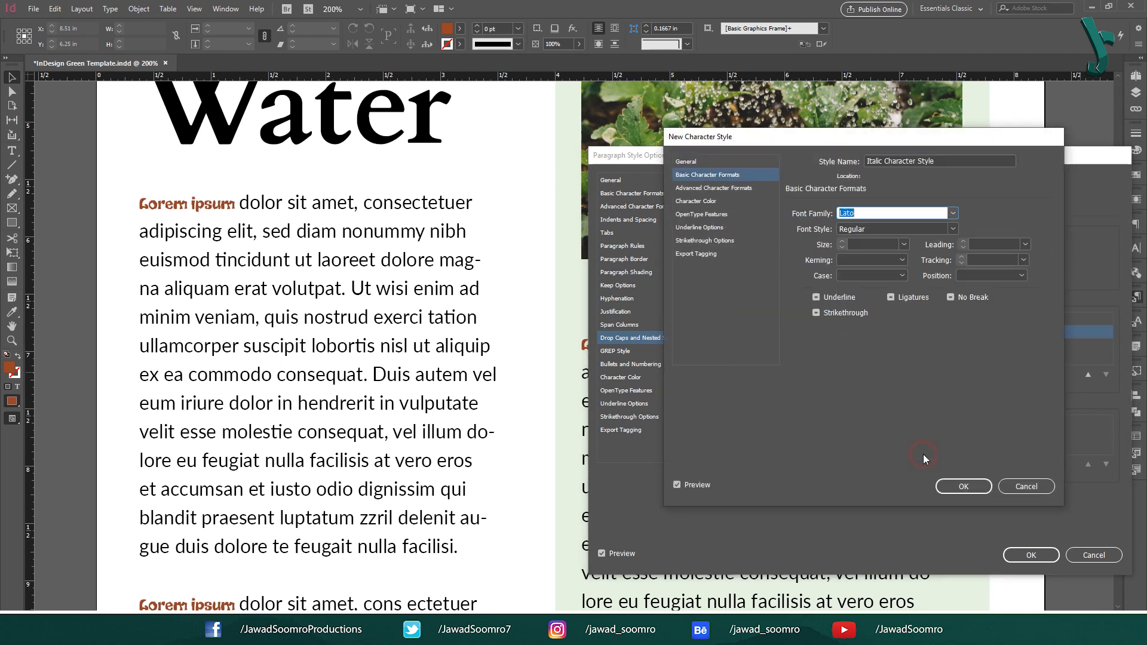
{"action": "left_click", "coordinate": [963, 486]}
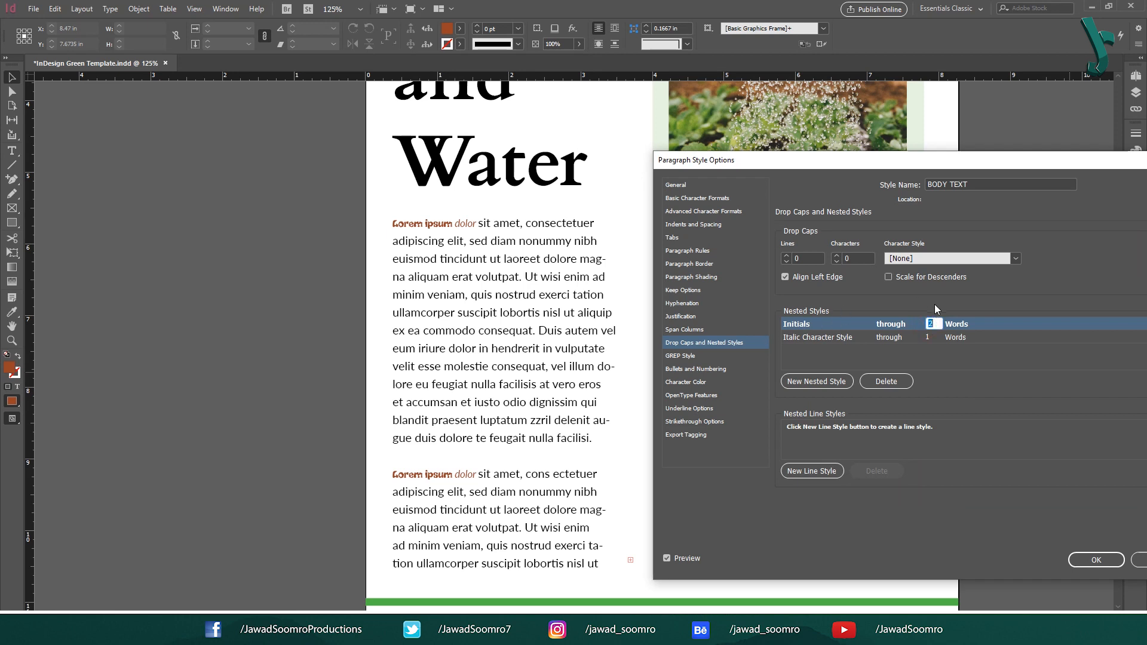
{"action": "left_click", "coordinate": [820, 337]}
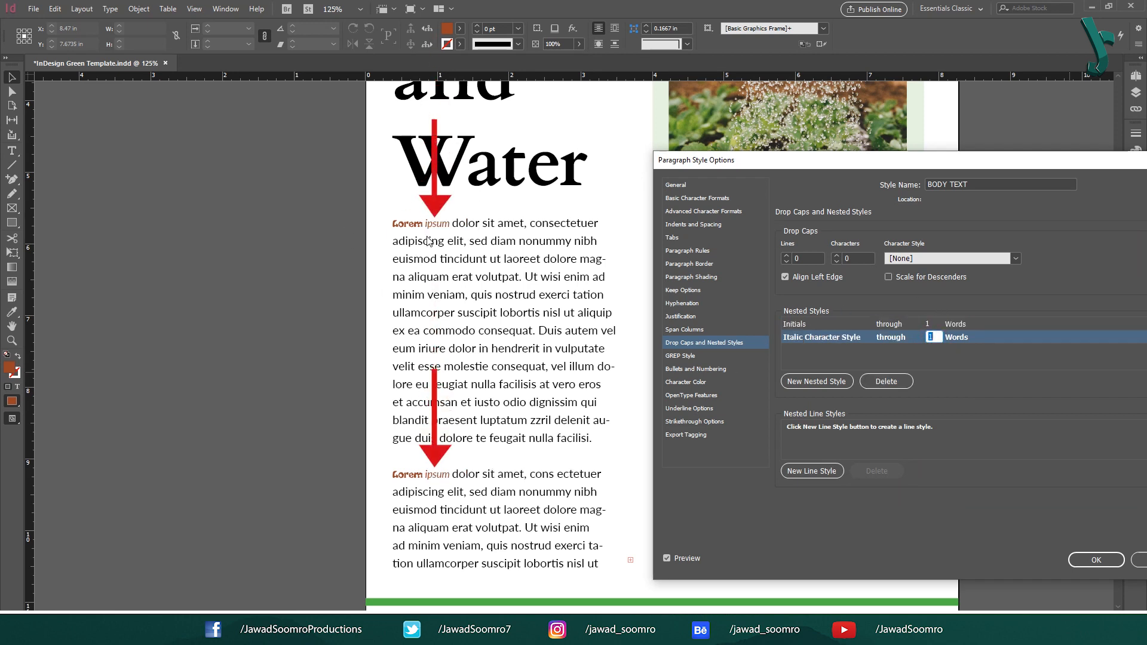
{"action": "left_click", "coordinate": [794, 324]}
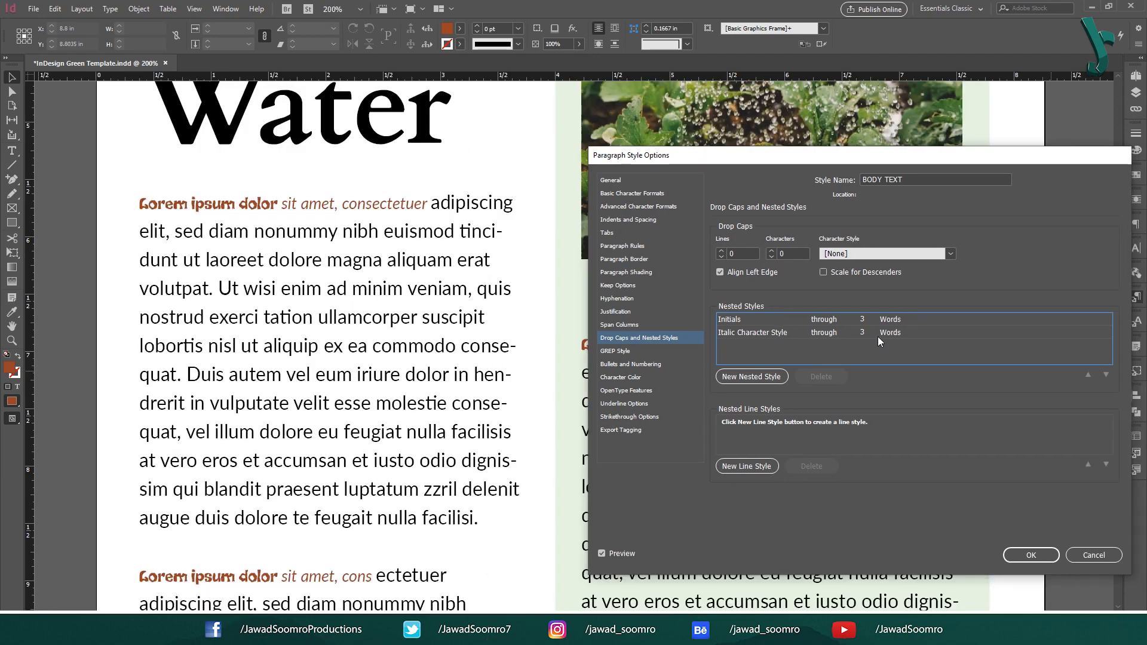
{"action": "mouse_move", "coordinate": [882, 323]}
{"action": "type", "text": "4"}
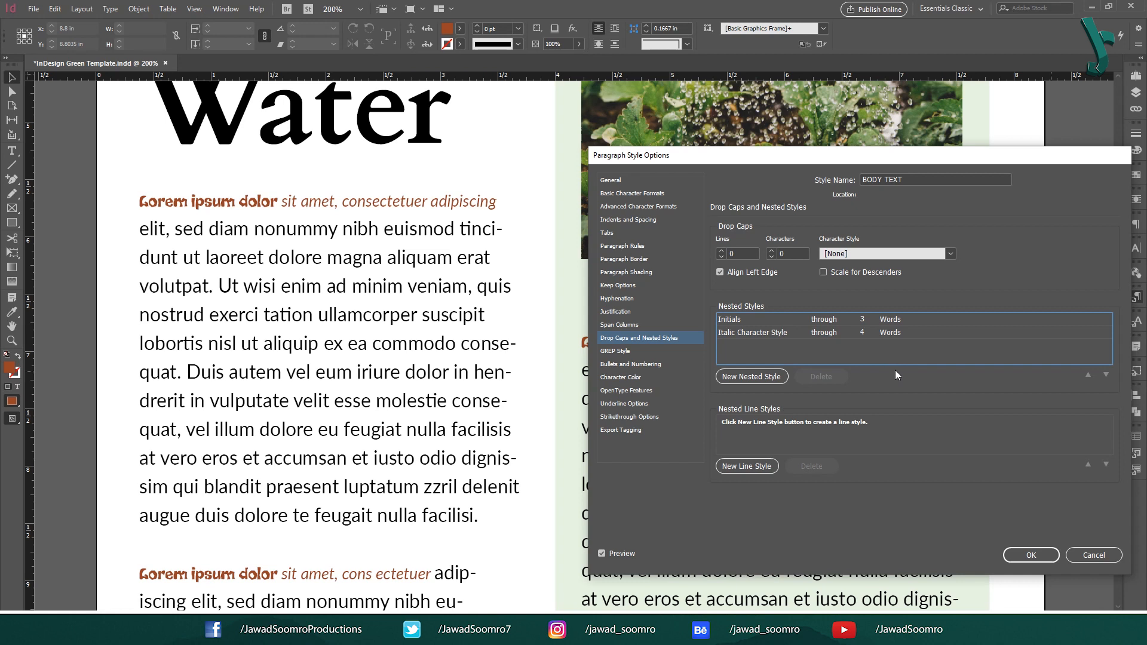
{"action": "mouse_move", "coordinate": [282, 204]}
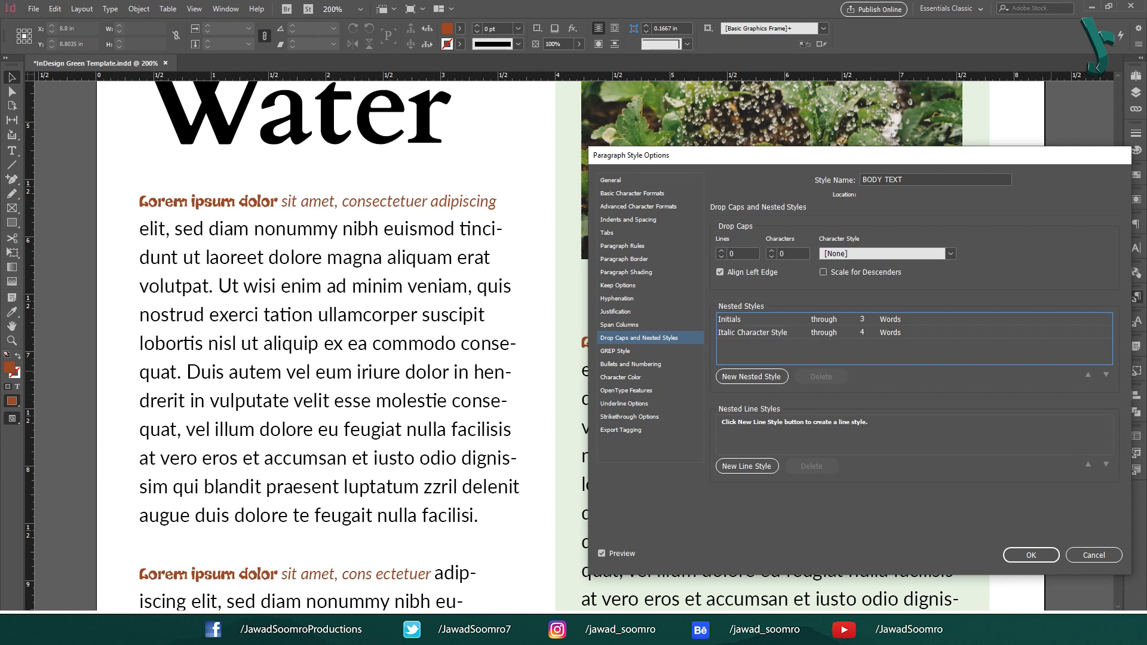
{"action": "mouse_move", "coordinate": [1122, 601]}
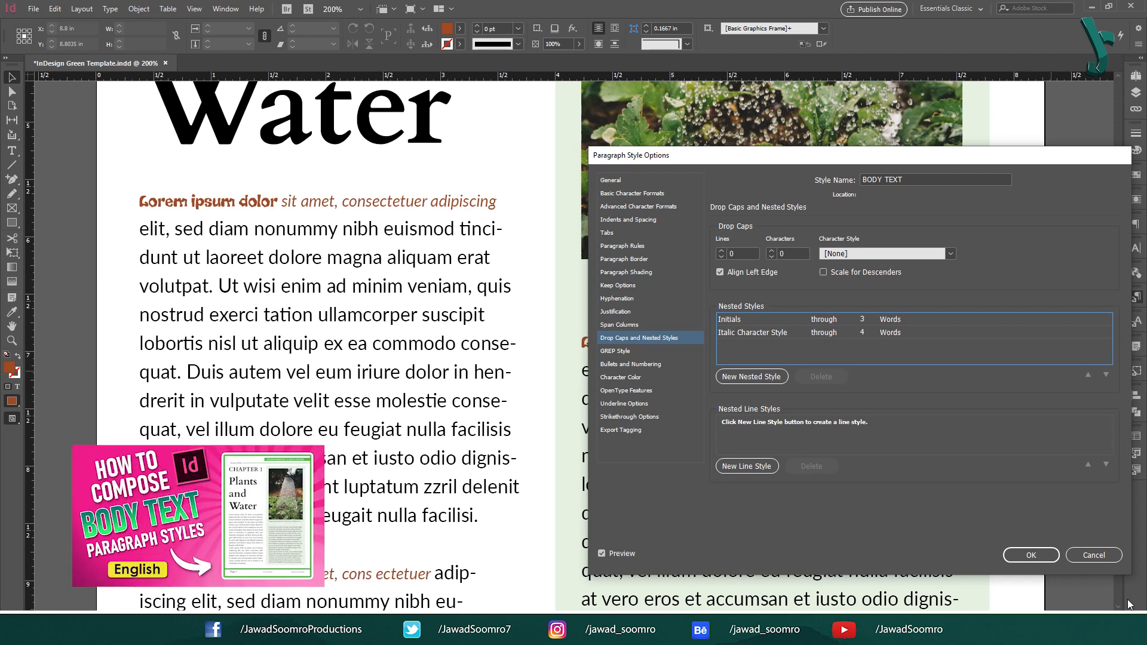
{"action": "left_click", "coordinate": [602, 553]}
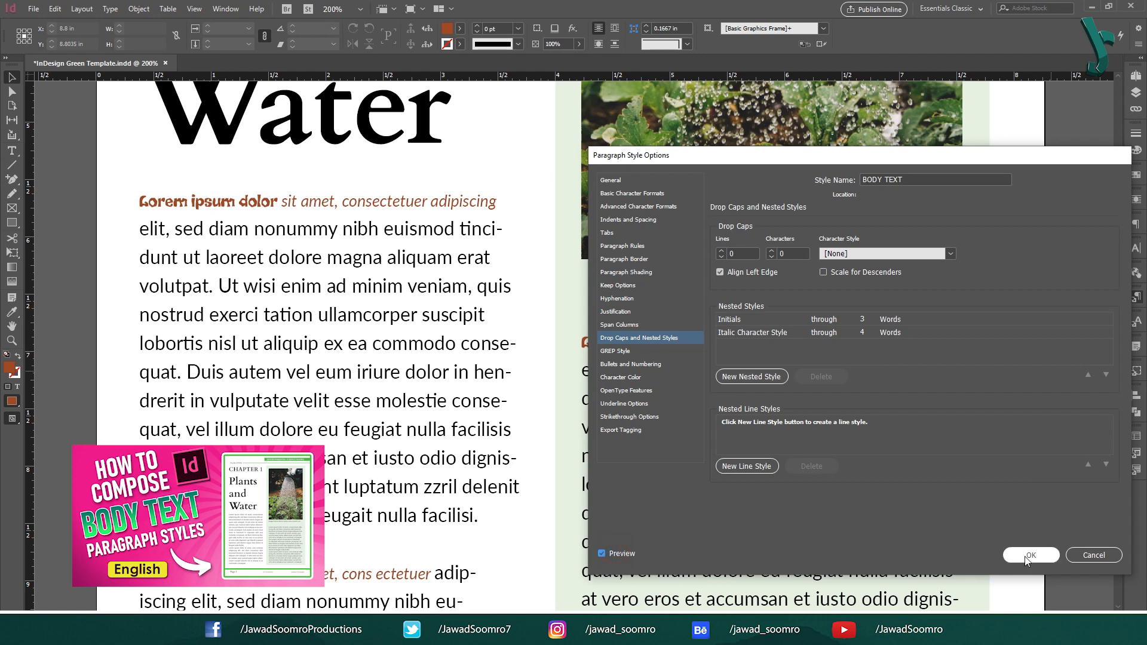
{"action": "left_click", "coordinate": [1029, 555]}
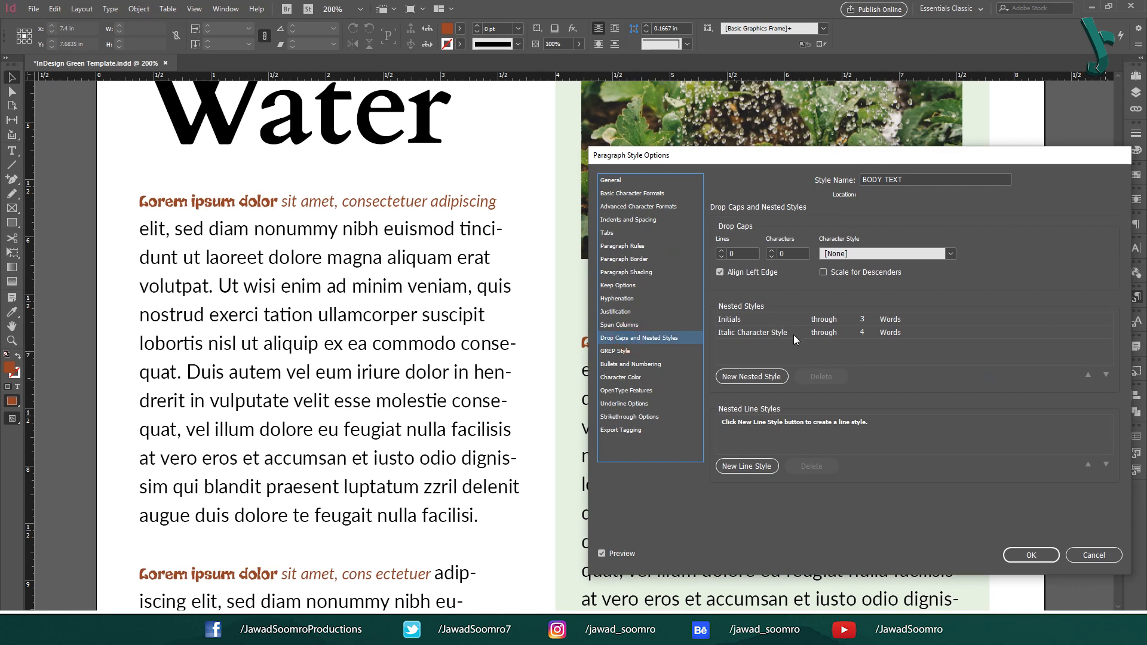
Add a Blue Nest nested style based on Italic Character Style, blue, through 1 word, and save
{"action": "left_click", "coordinate": [752, 376]}
{"action": "type", "text": "Blu"}
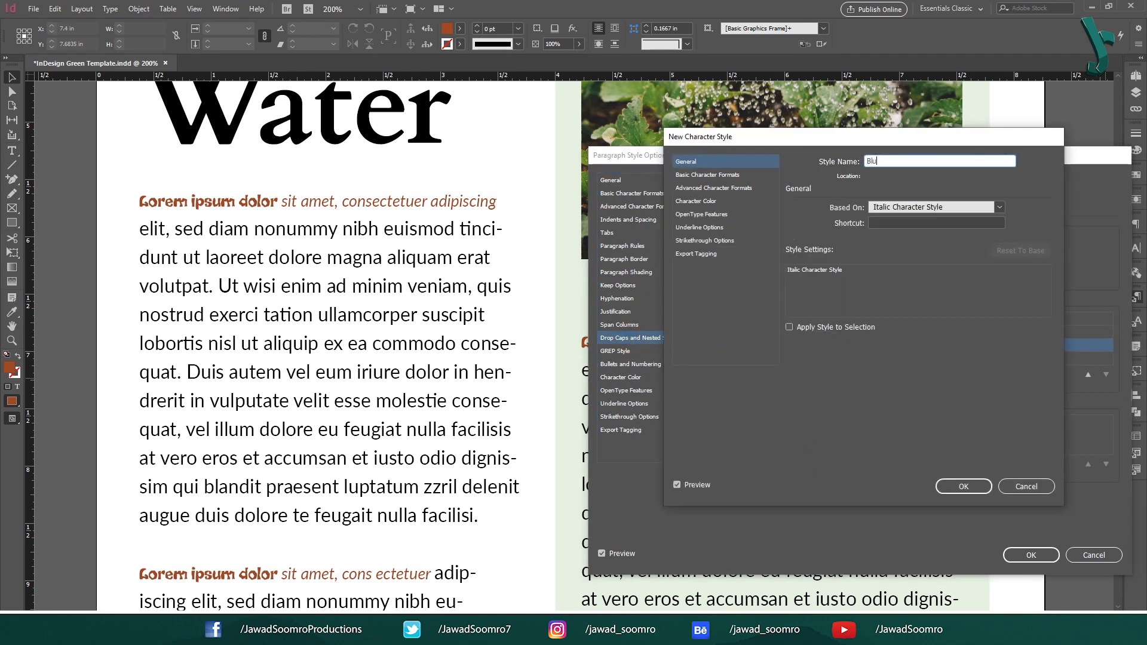
{"action": "left_click", "coordinate": [707, 174]}
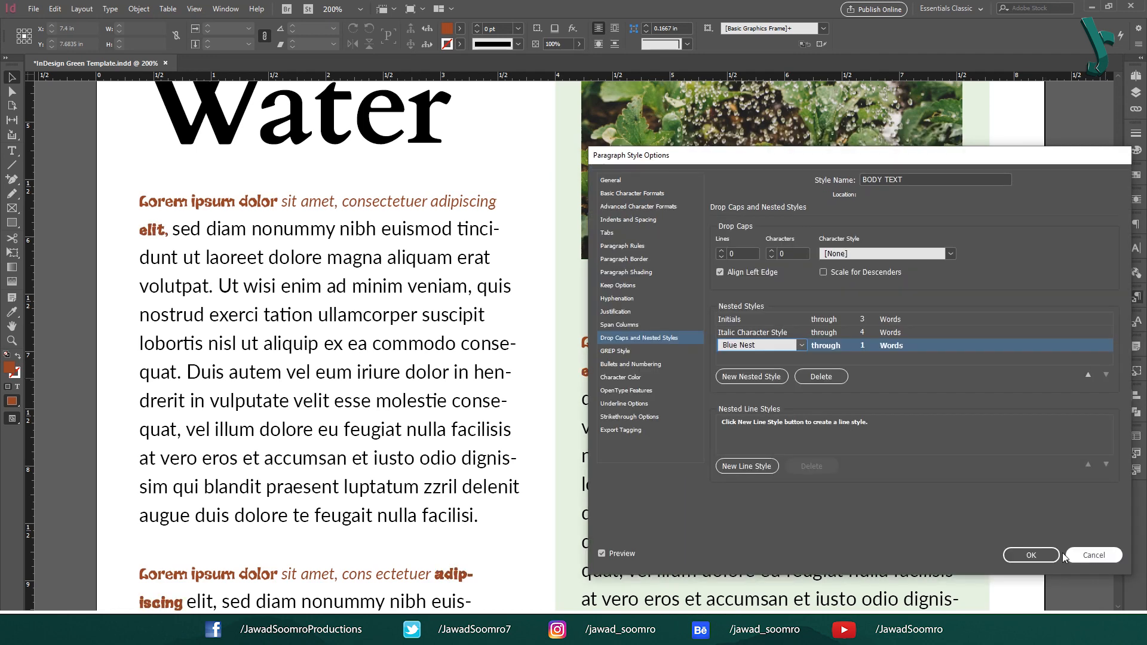
{"action": "left_click", "coordinate": [1030, 554]}
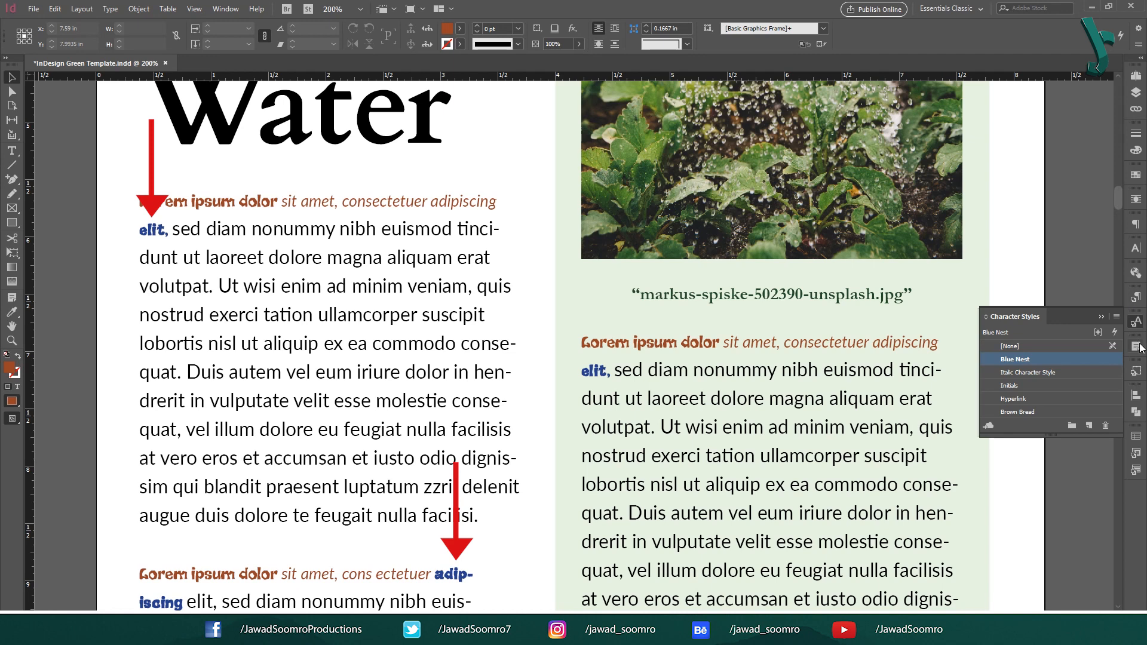
{"action": "mouse_move", "coordinate": [1139, 282]}
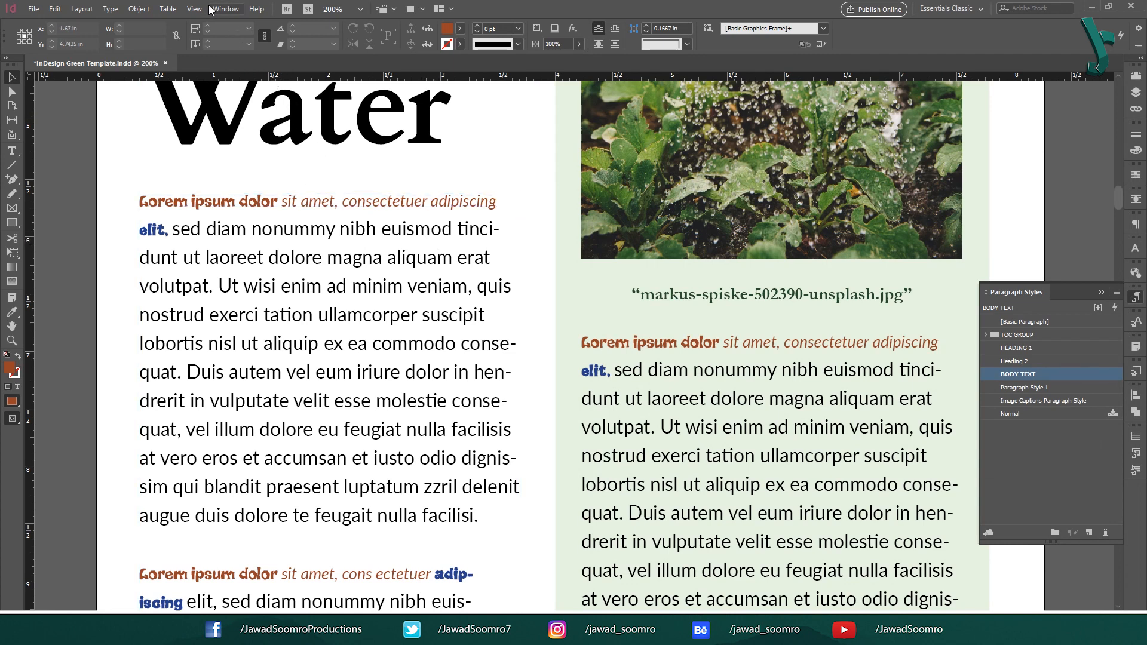
Show the Character Styles panel via Window > Styles (Shift+F11)
{"action": "left_click", "coordinate": [225, 9]}
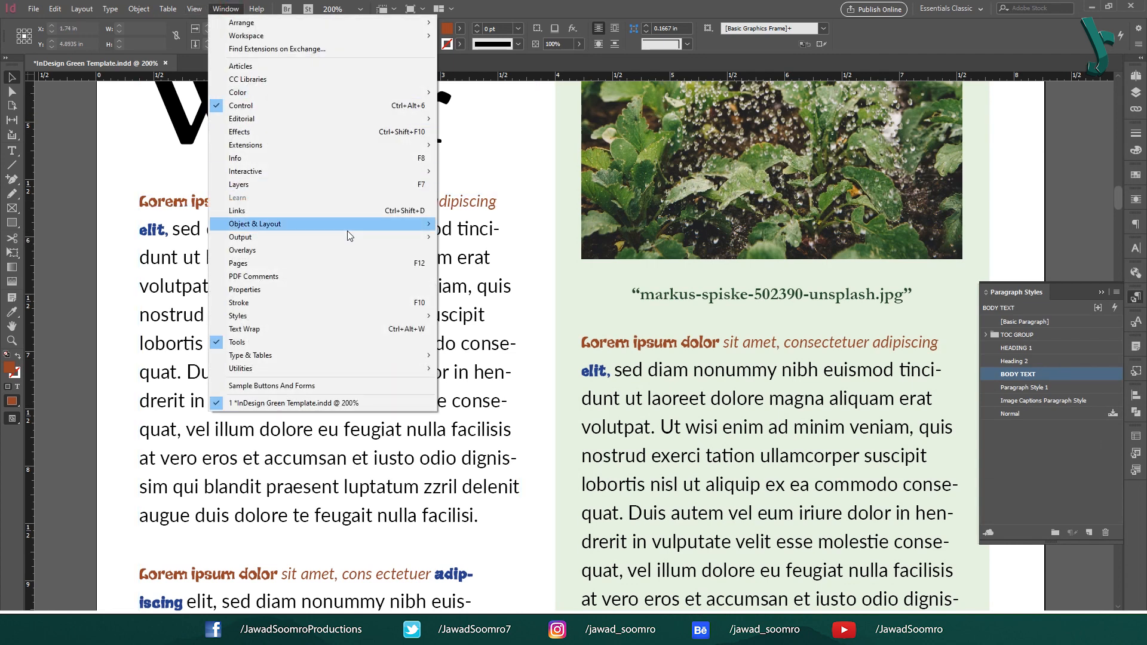
{"action": "mouse_move", "coordinate": [238, 315]}
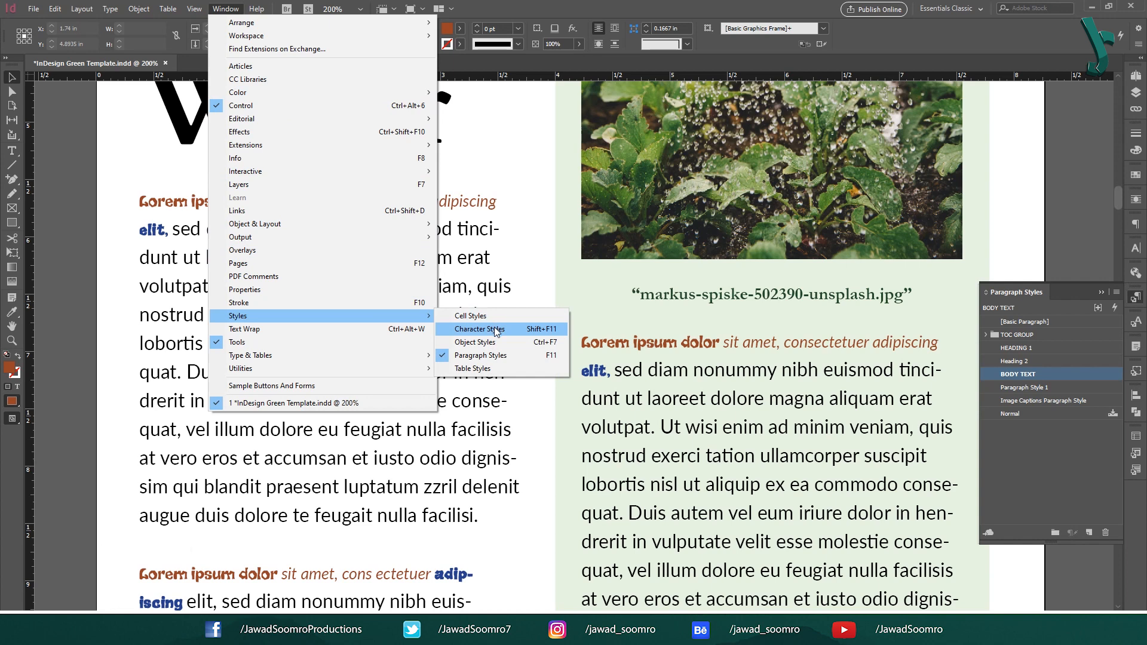
{"action": "key", "text": "shift+F11"}
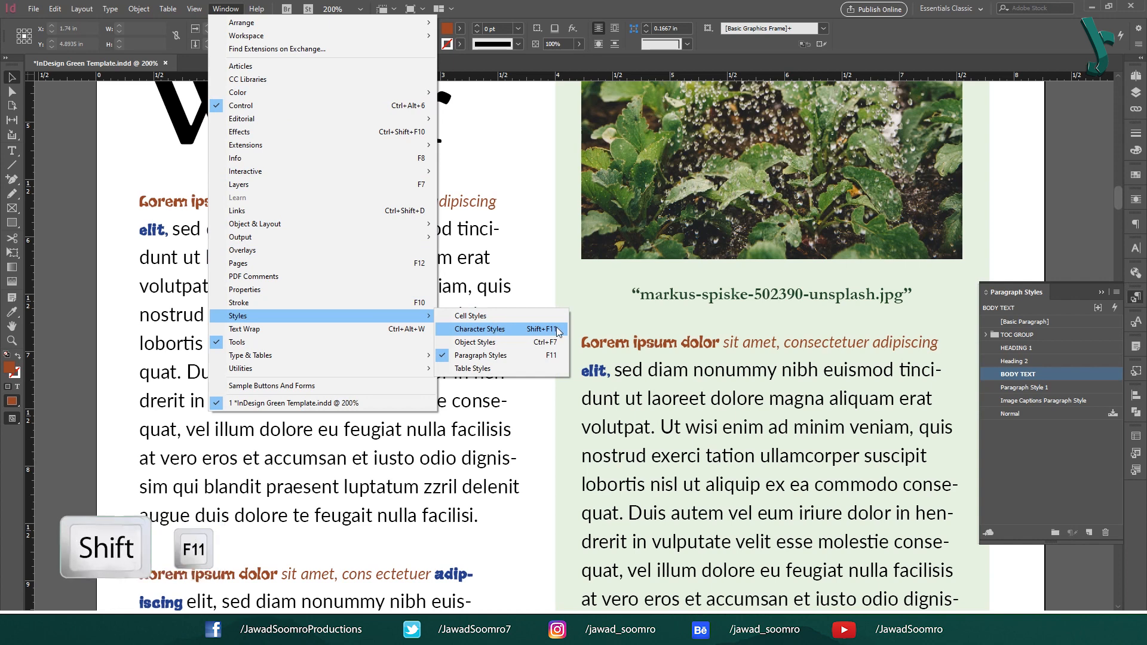
{"action": "left_click", "coordinate": [481, 329]}
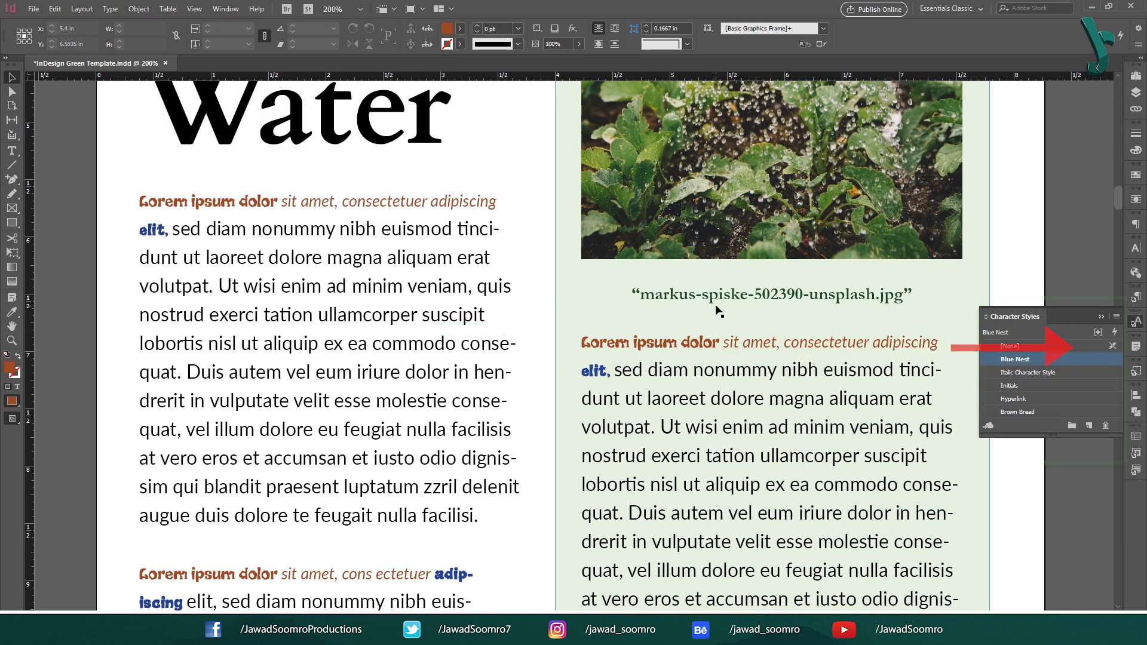
Set Blue Nest's character colour to Hyperlink blue and font to Ink Free Regular, then confirm
{"action": "double_click", "coordinate": [1014, 359]}
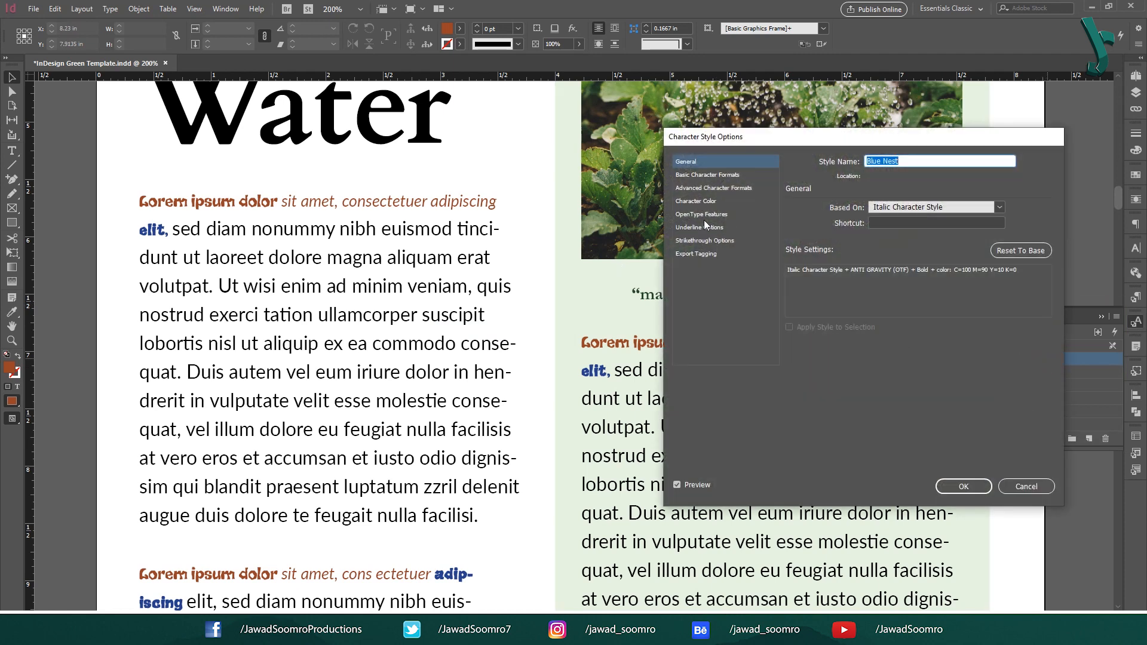
{"action": "left_click", "coordinate": [695, 201]}
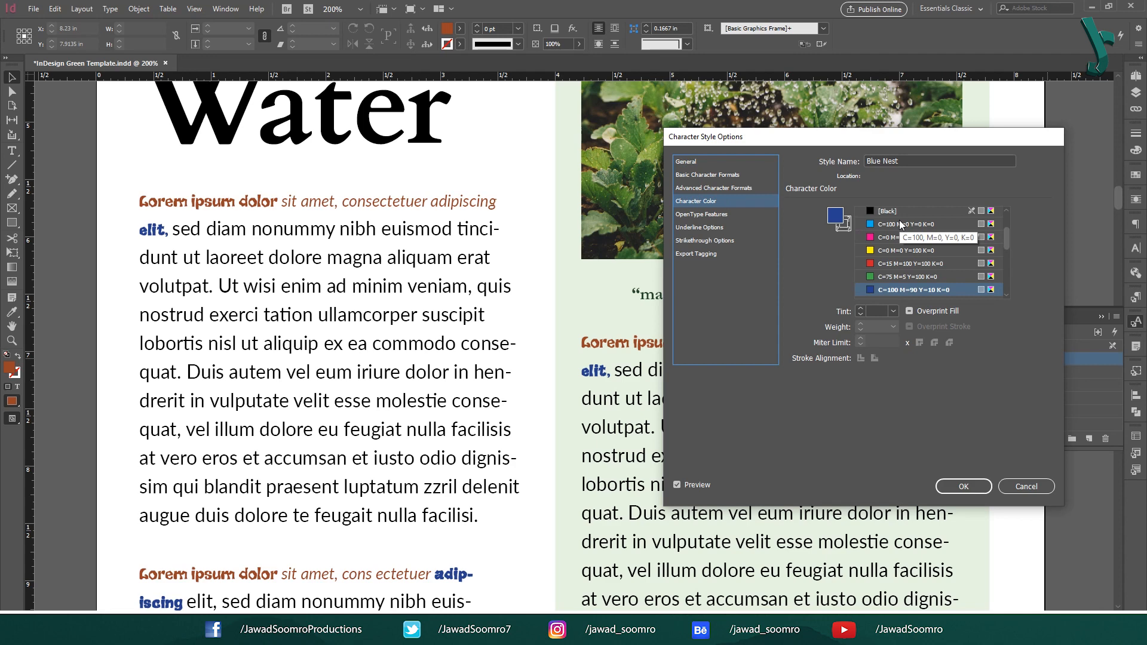
{"action": "scroll", "scroll_direction": "down", "scroll_amount": 3}
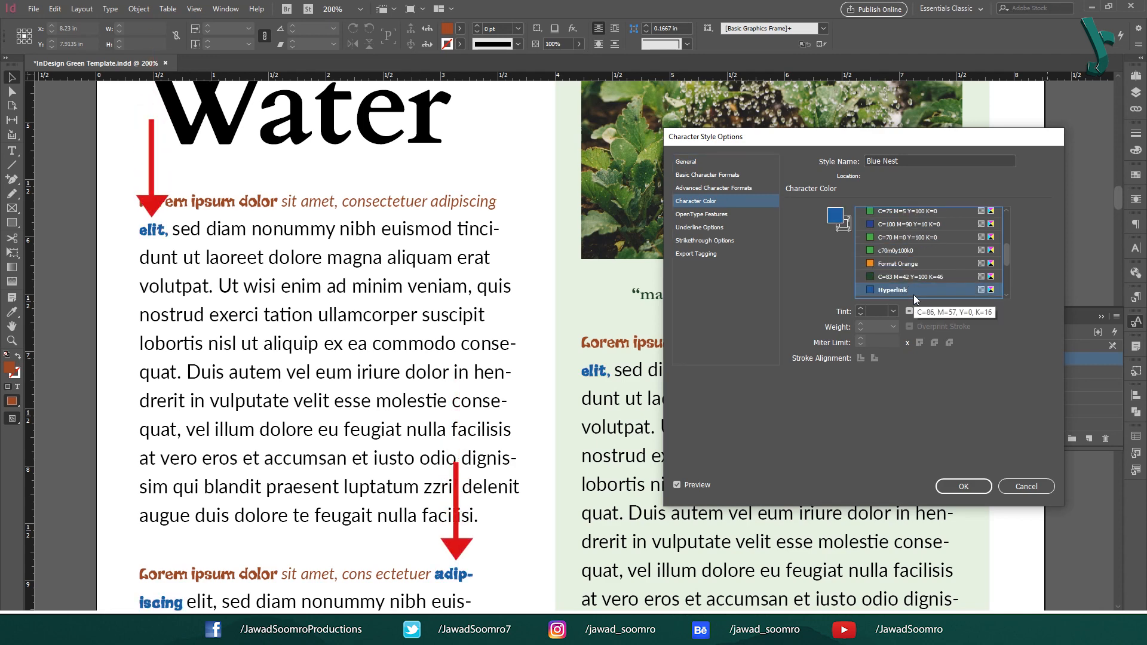
{"action": "left_click", "coordinate": [708, 174]}
{"action": "type", "text": "Ink Free"}
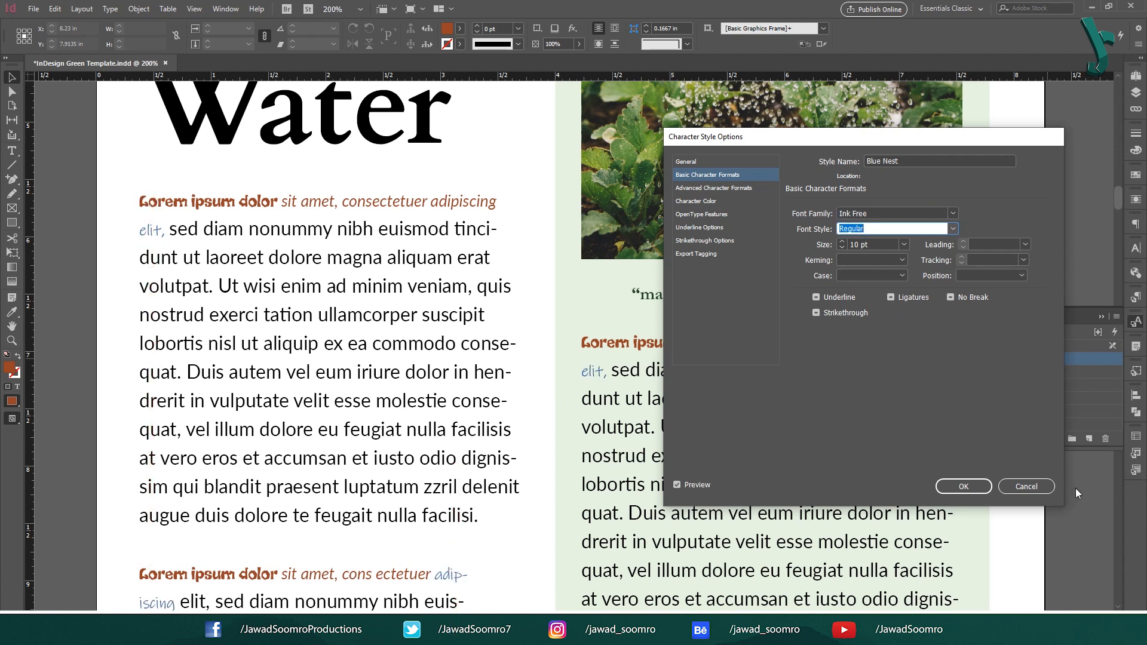
{"action": "left_click", "coordinate": [963, 486]}
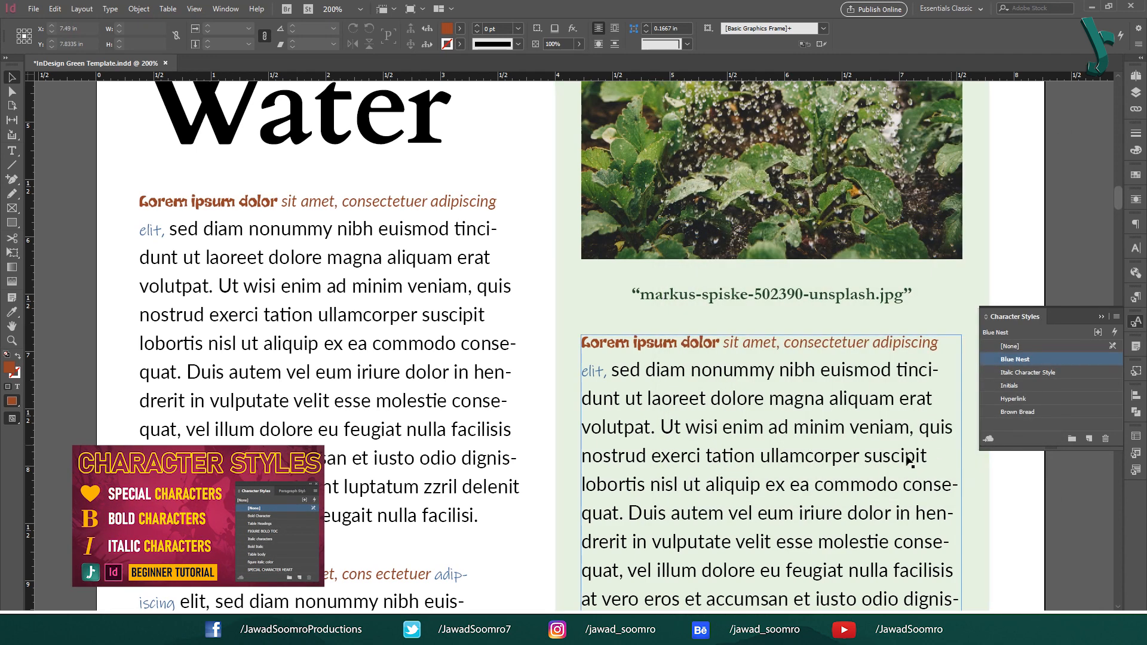
{"action": "mouse_move", "coordinate": [728, 461]}
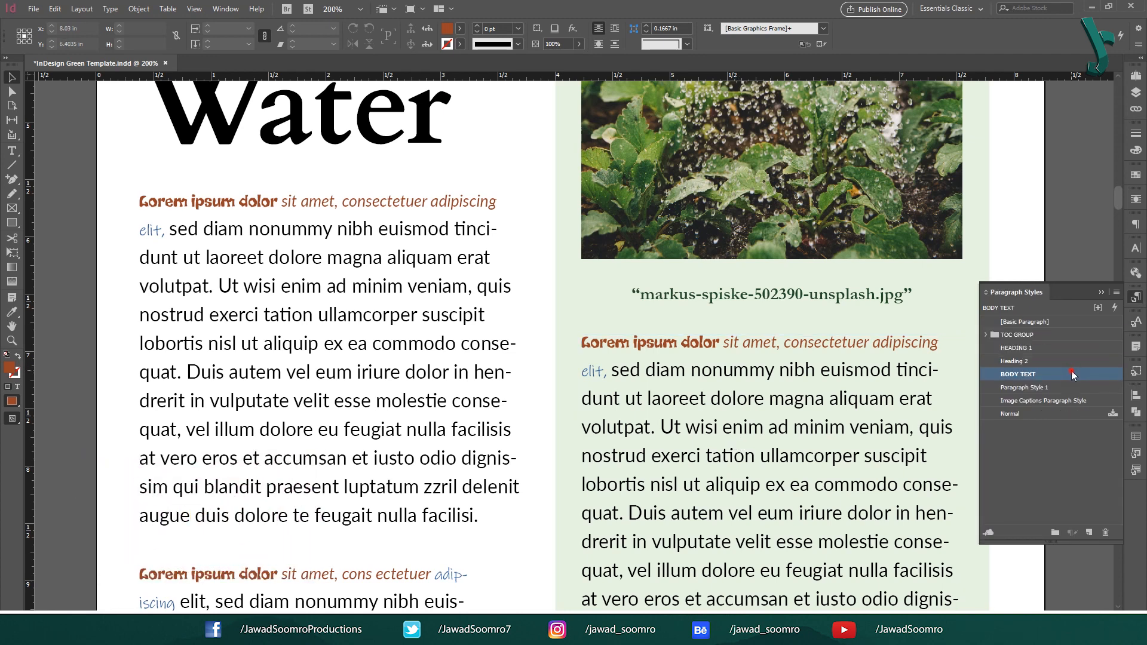
Review BODY TEXT's Drop Caps and Nested Styles and remove the Blue Nest nested style rule
{"action": "double_click", "coordinate": [1016, 374]}
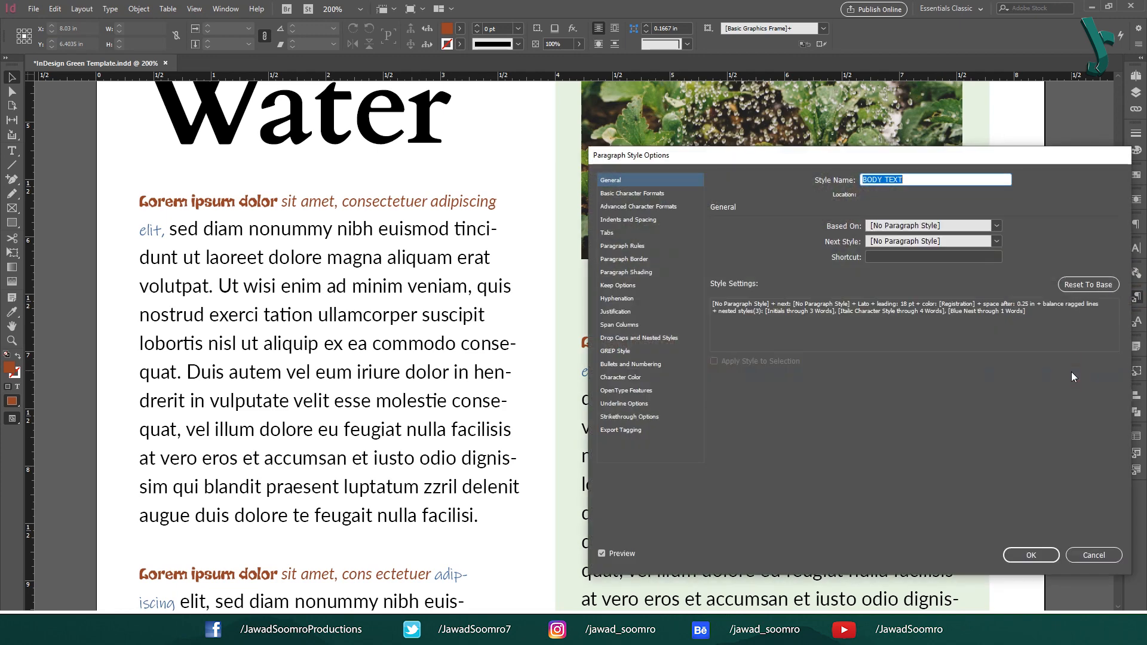
{"action": "left_click", "coordinate": [638, 337]}
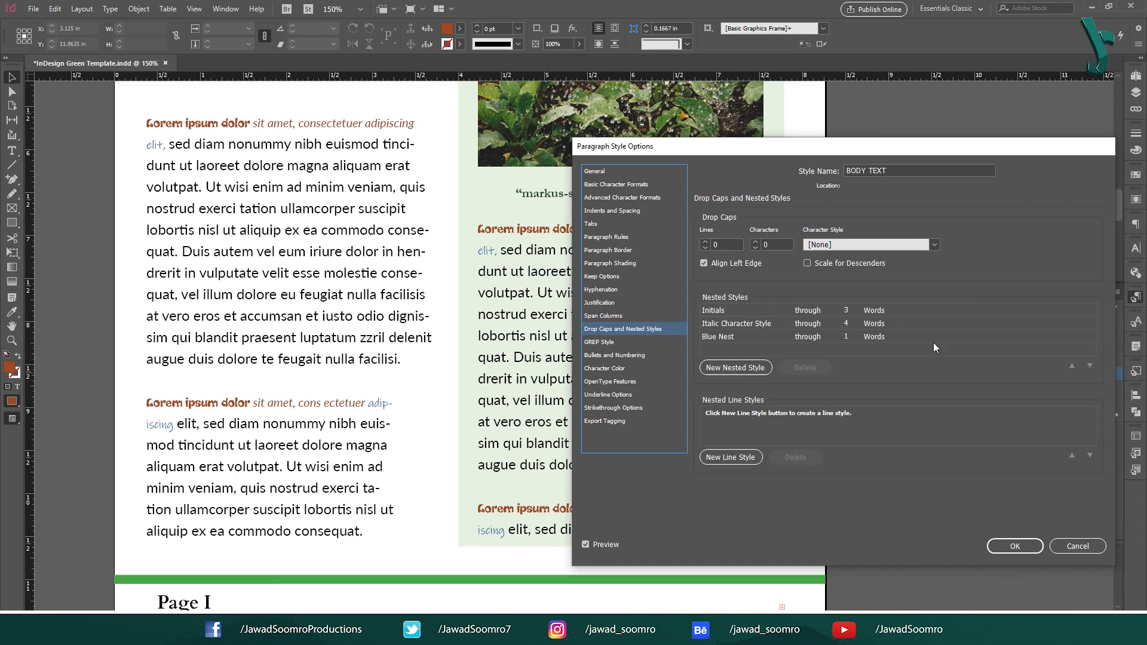
{"action": "left_click", "coordinate": [717, 336]}
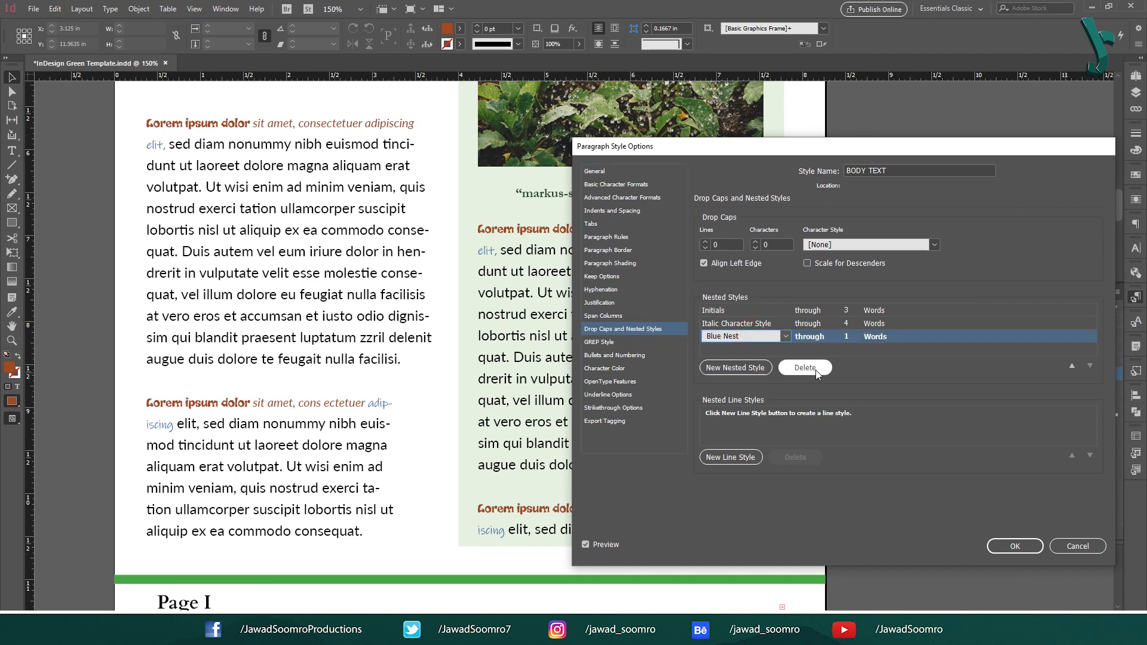
{"action": "left_click", "coordinate": [804, 366]}
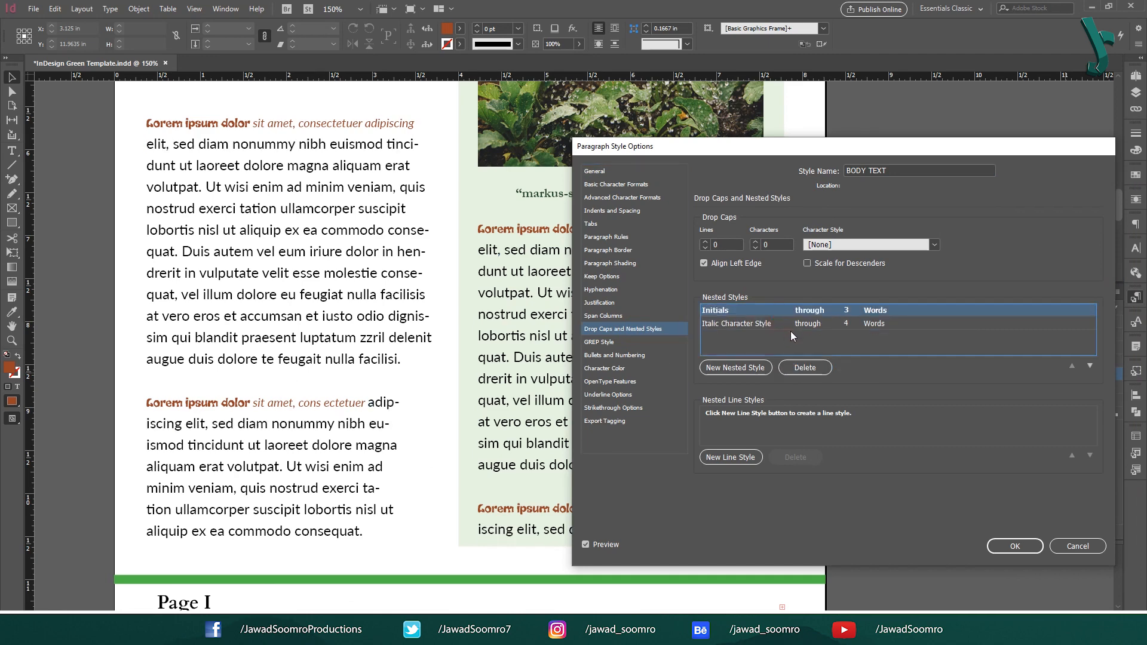
{"action": "left_click", "coordinate": [804, 366]}
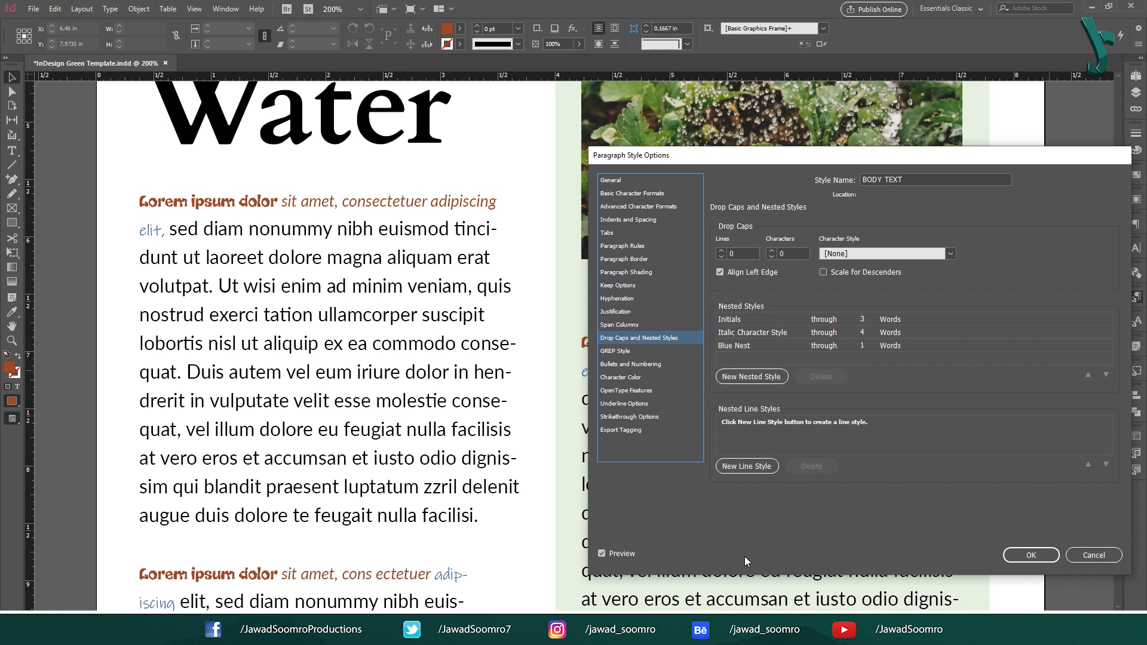
{"action": "mouse_move", "coordinate": [708, 467]}
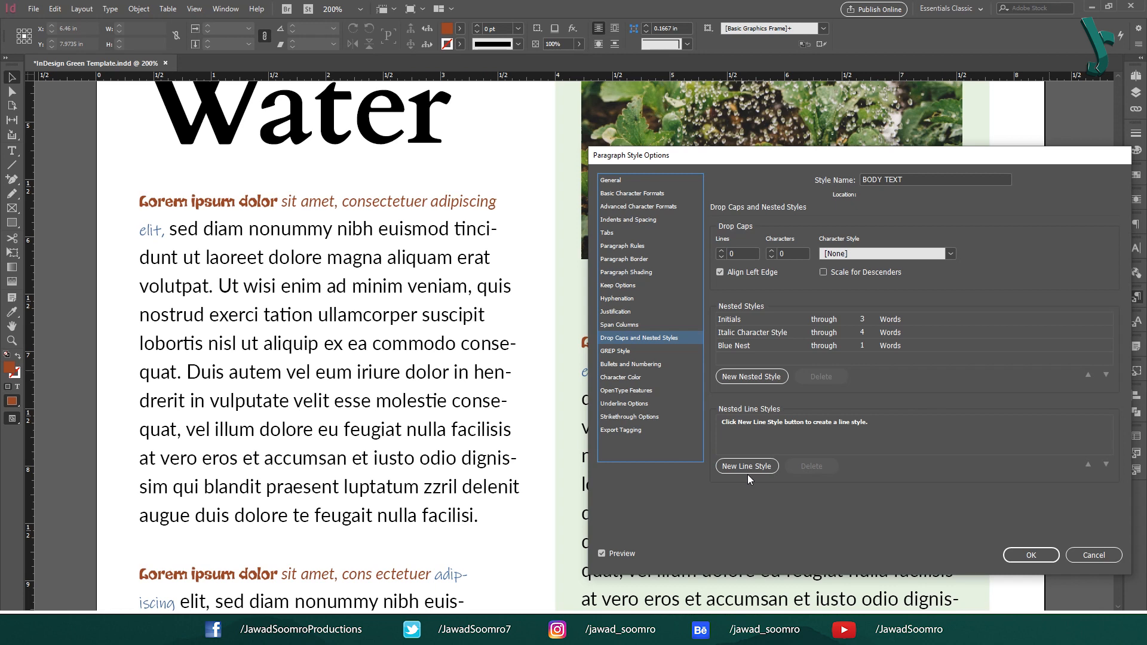
{"action": "mouse_move", "coordinate": [745, 497]}
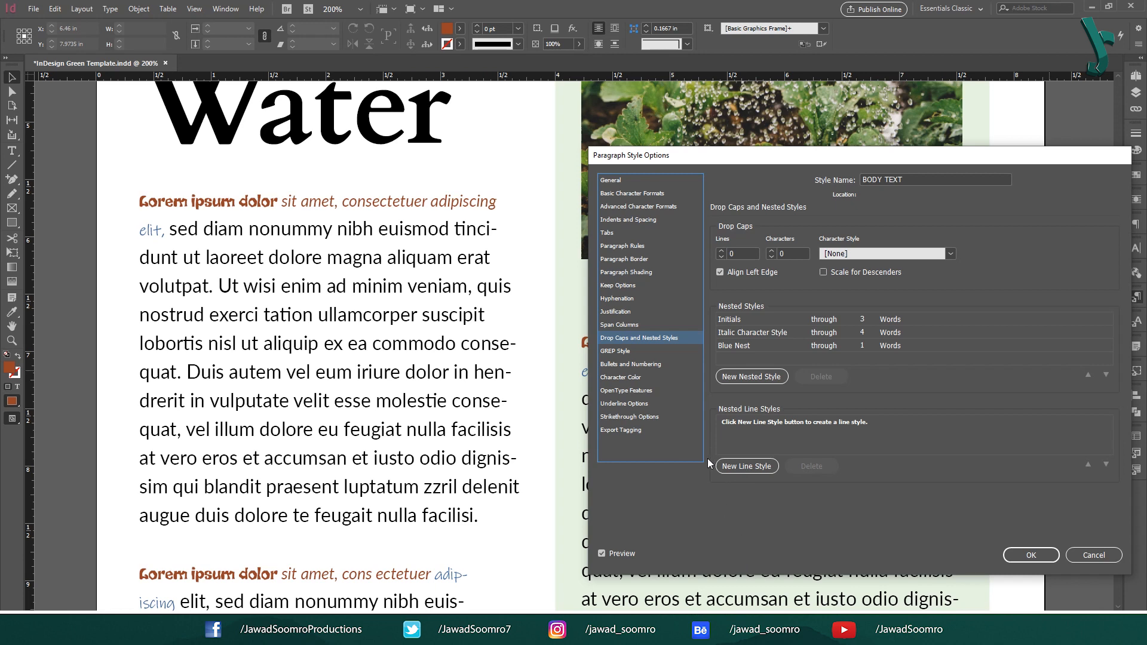
Add a Brown Bread nested line style covering the first 3 lines
{"action": "left_click", "coordinate": [745, 466]}
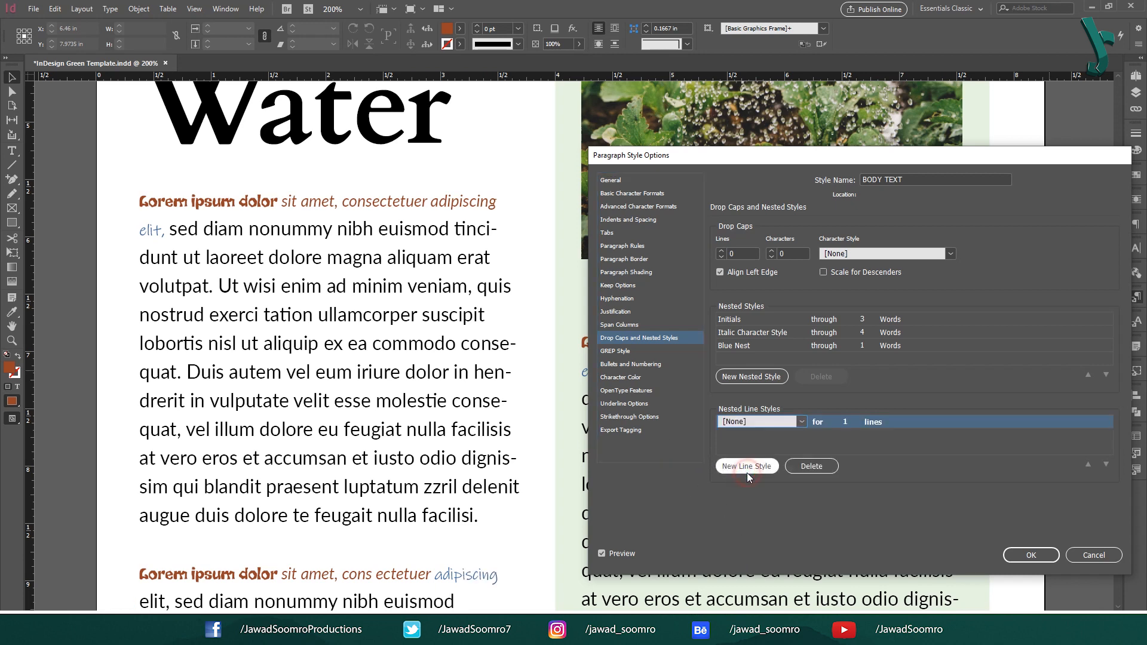
{"action": "left_click", "coordinate": [801, 422]}
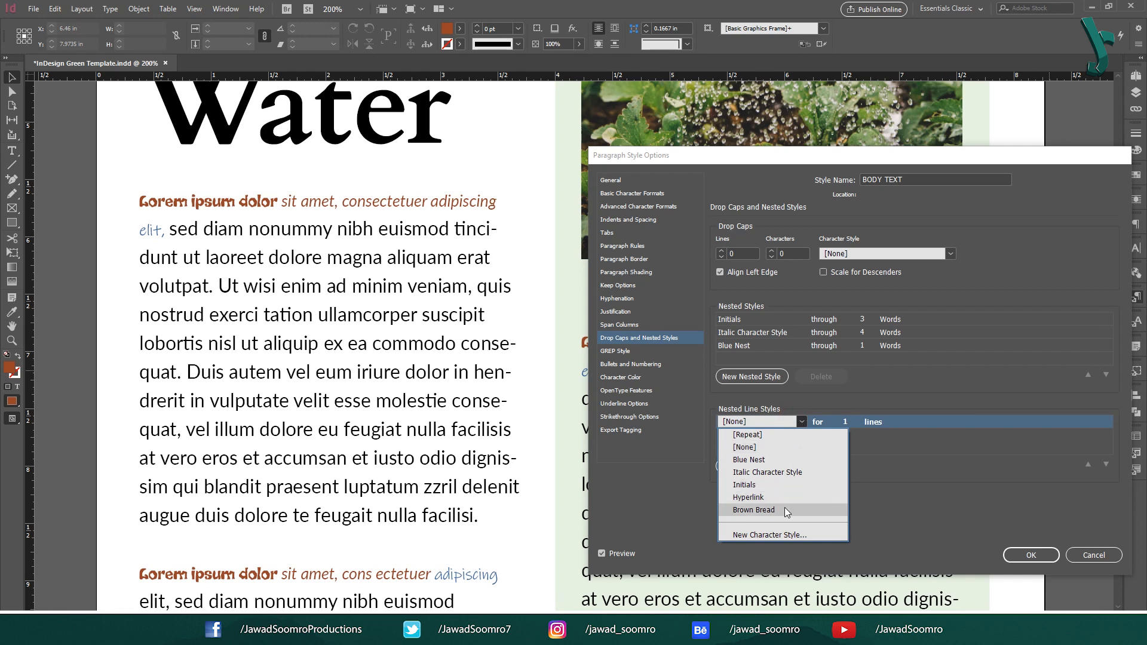
{"action": "left_click", "coordinate": [753, 510]}
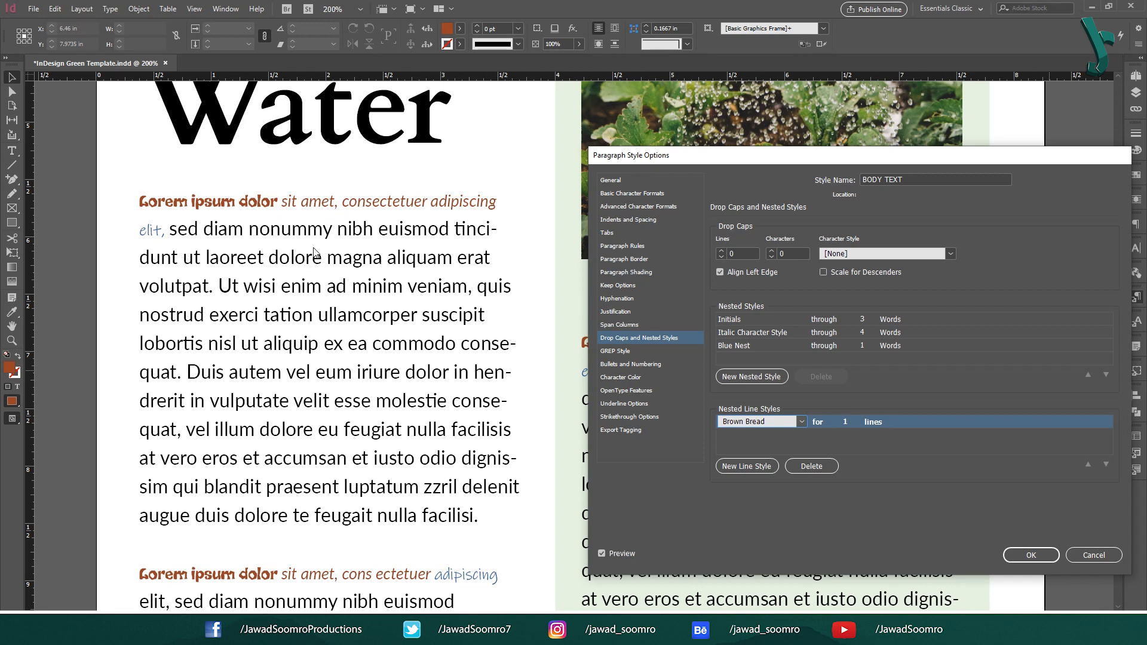
{"action": "mouse_move", "coordinate": [350, 269]}
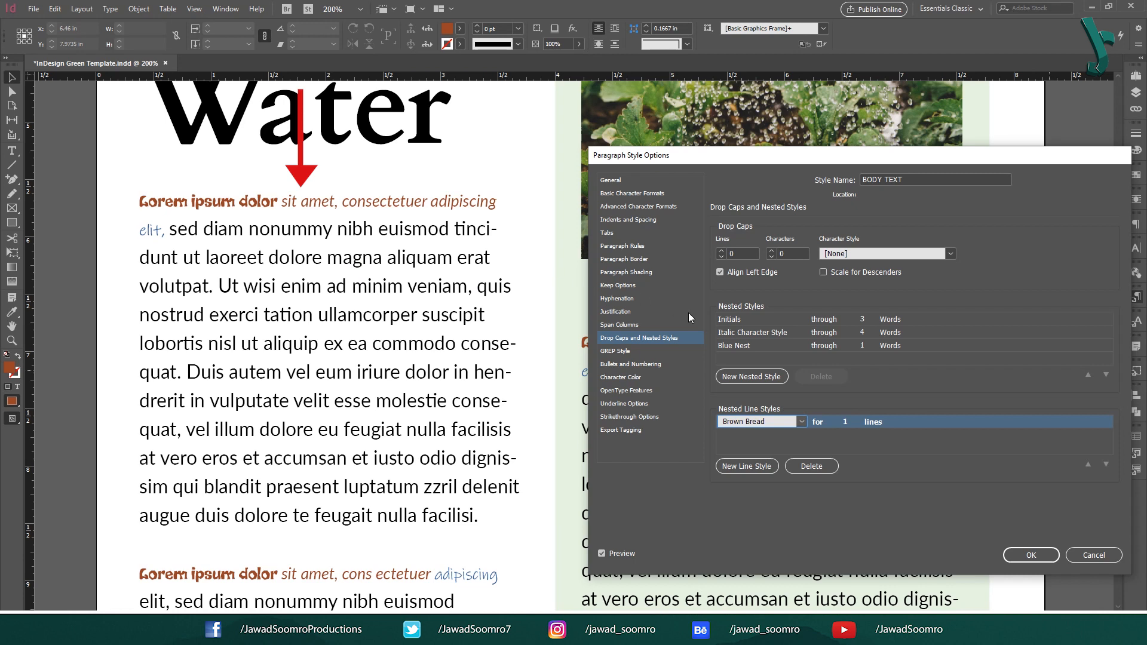
{"action": "mouse_move", "coordinate": [704, 322]}
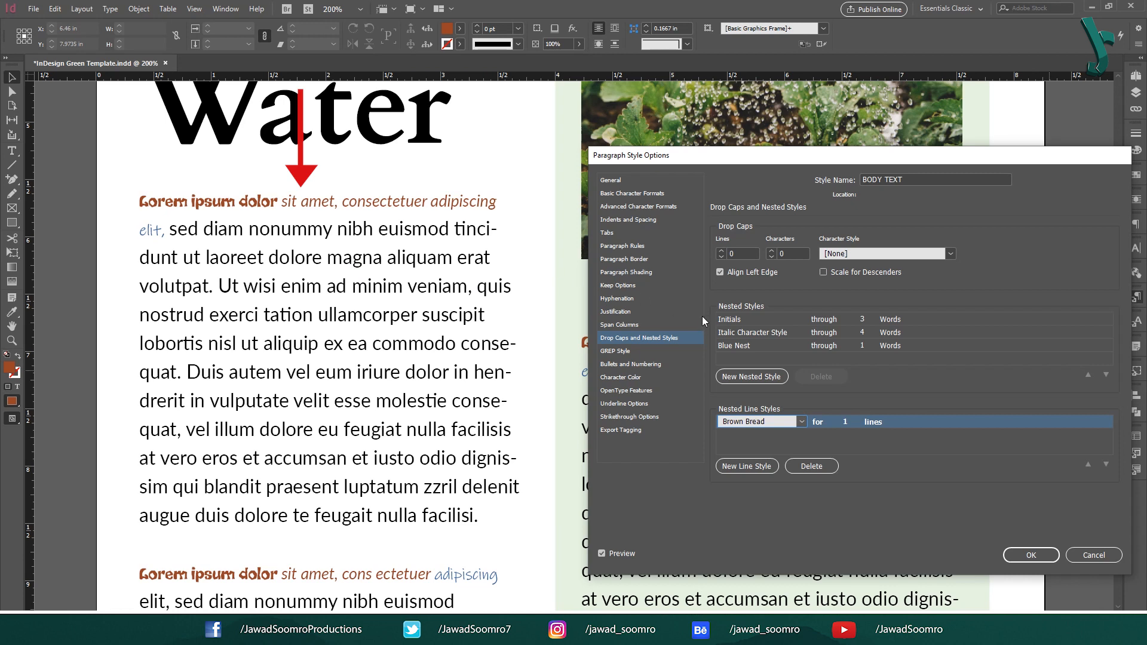
{"action": "left_click", "coordinate": [851, 421]}
{"action": "type", "text": "3"}
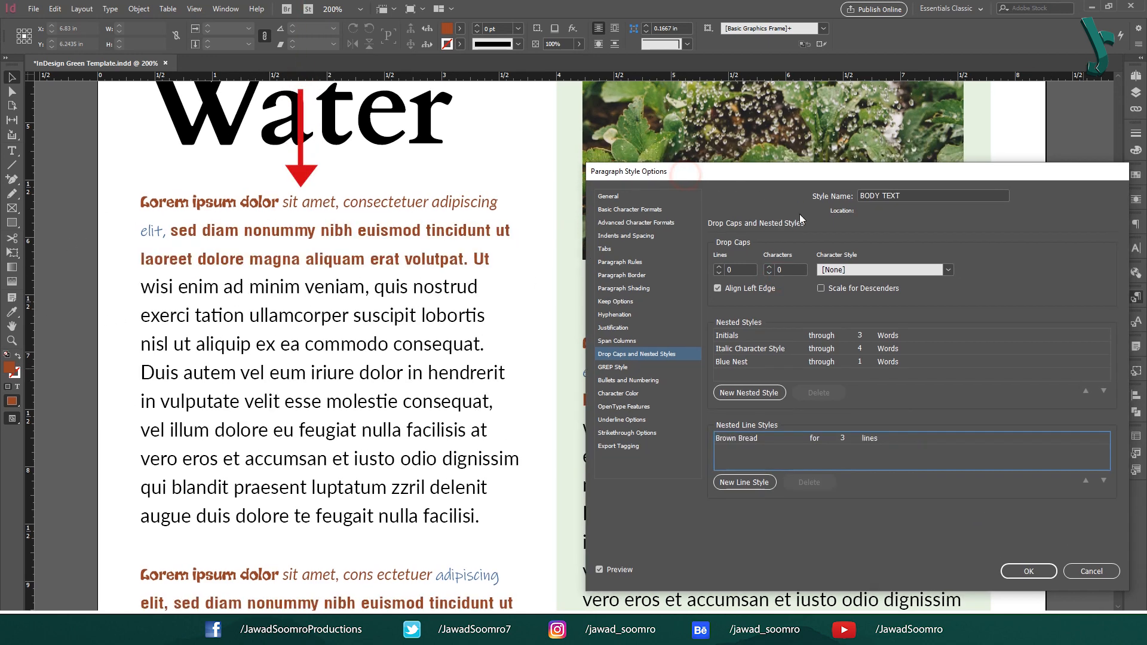
Remove the Italic Character Style rule and add a one-line Hyperlink line style after Brown Bread
{"action": "left_click", "coordinate": [817, 393]}
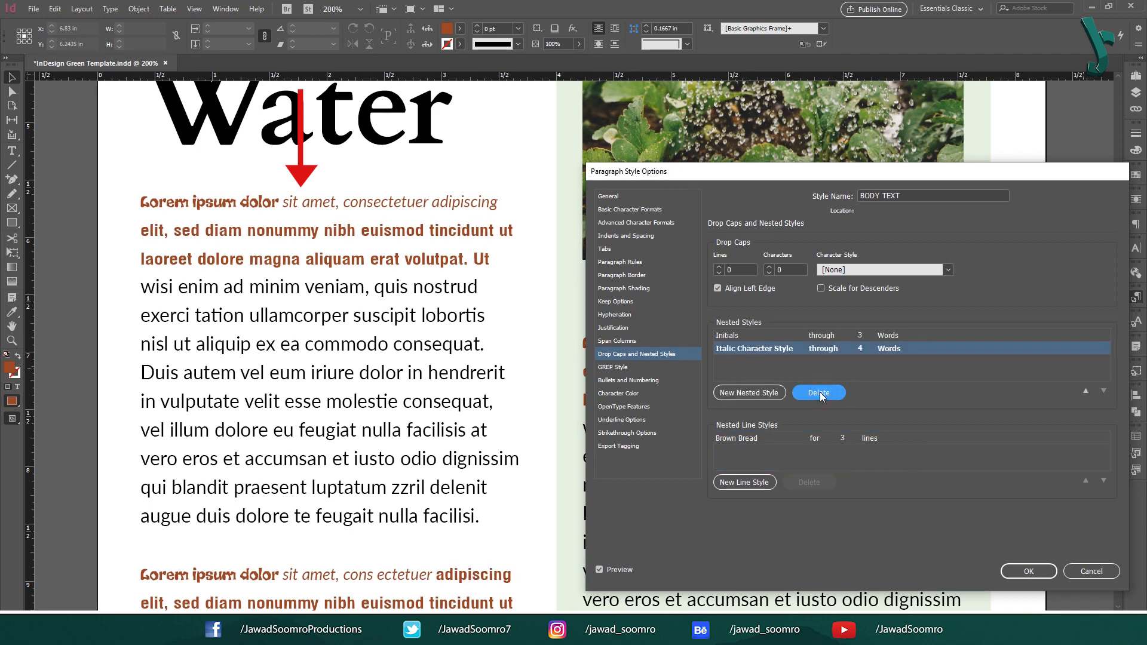
{"action": "left_click", "coordinate": [818, 393]}
{"action": "type", "text": "5"}
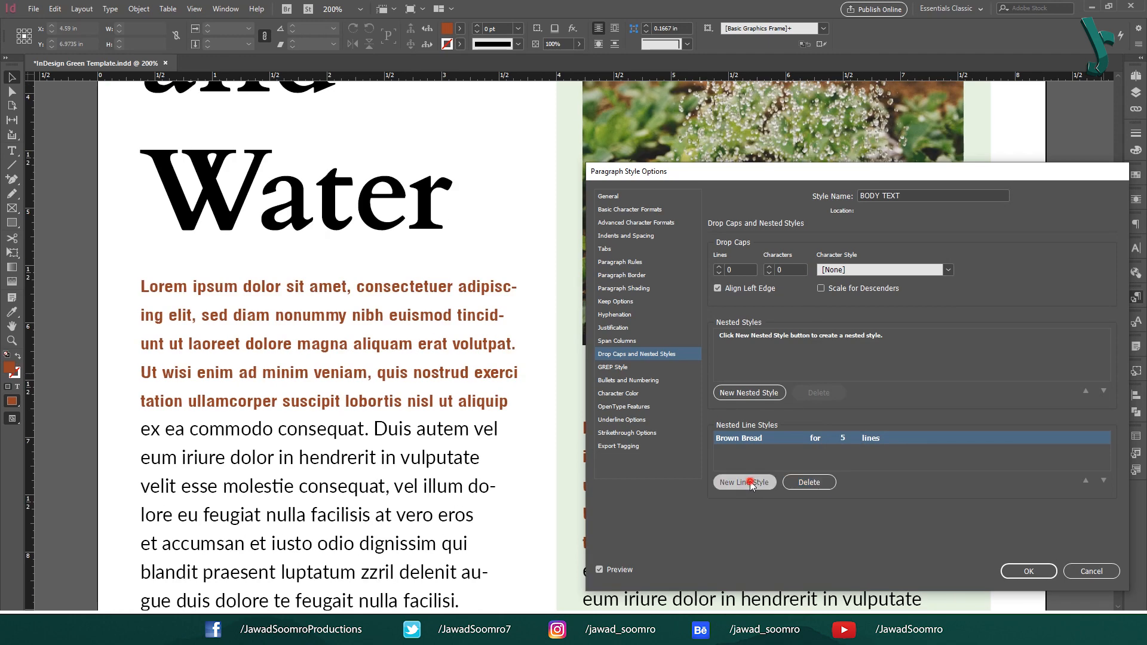
{"action": "left_click", "coordinate": [745, 481]}
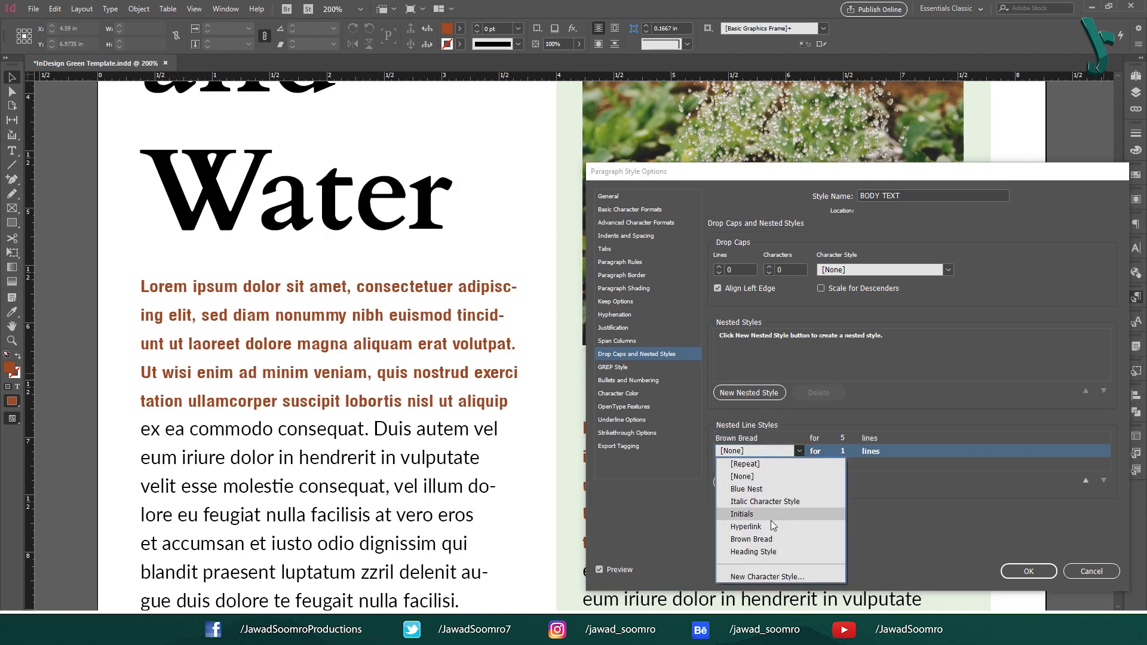
{"action": "left_click", "coordinate": [746, 526]}
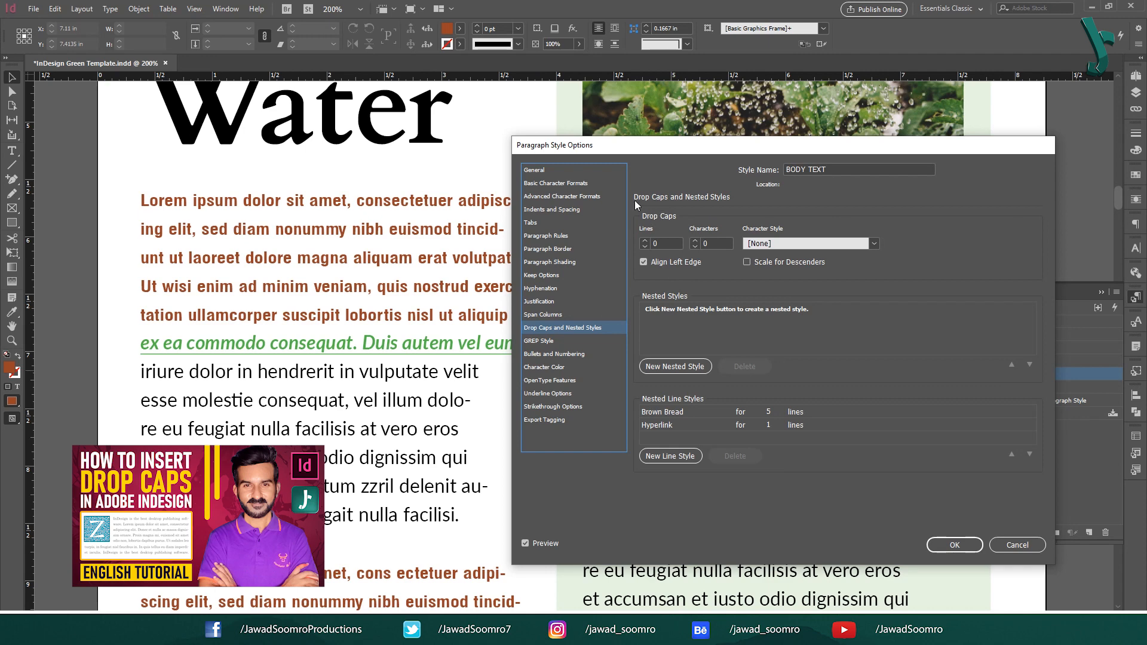
{"action": "mouse_move", "coordinate": [621, 203]}
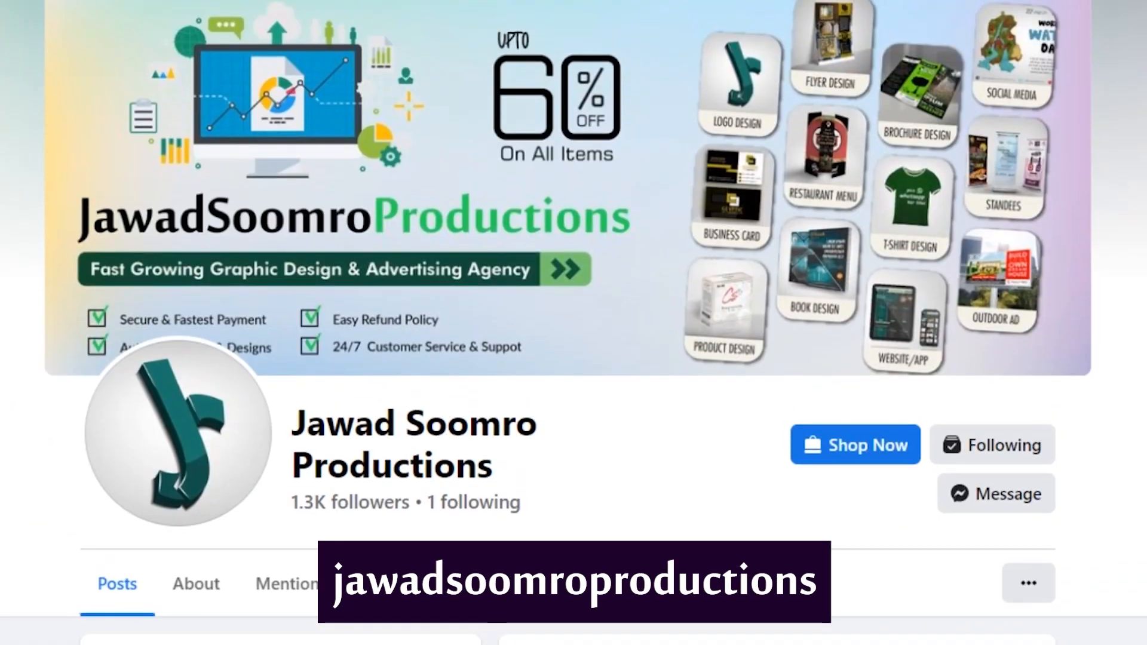
Scroll down through the YouTube channel's list of uploaded videos
{"action": "scroll", "scroll_direction": "down", "scroll_amount": 3}
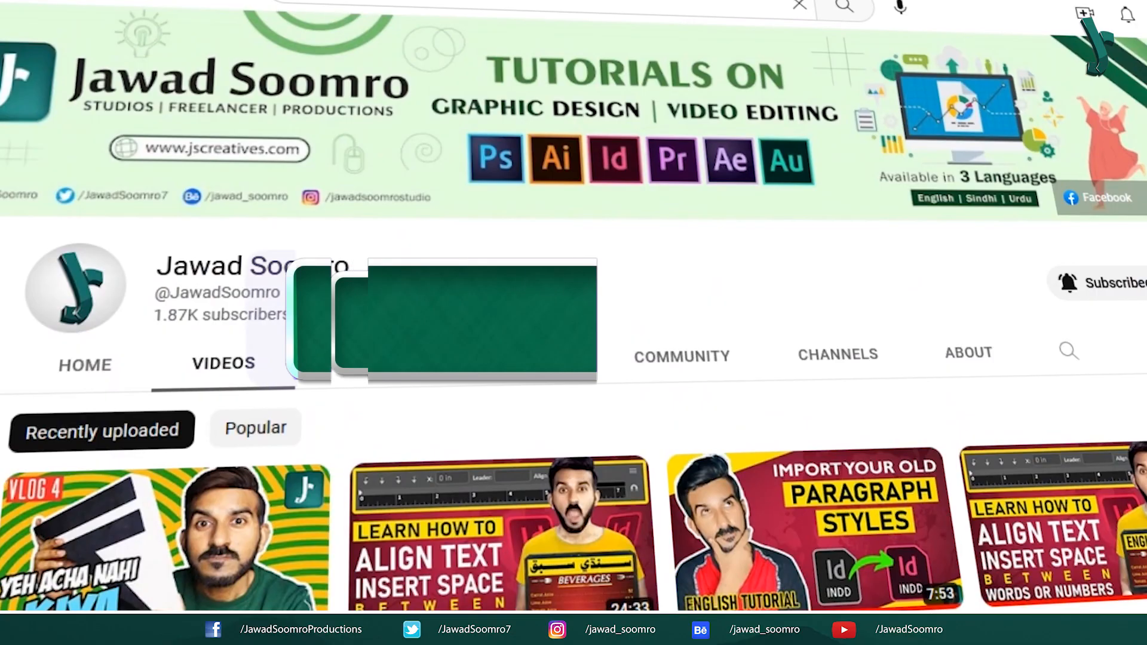
{"action": "scroll", "scroll_direction": "down", "scroll_amount": 3}
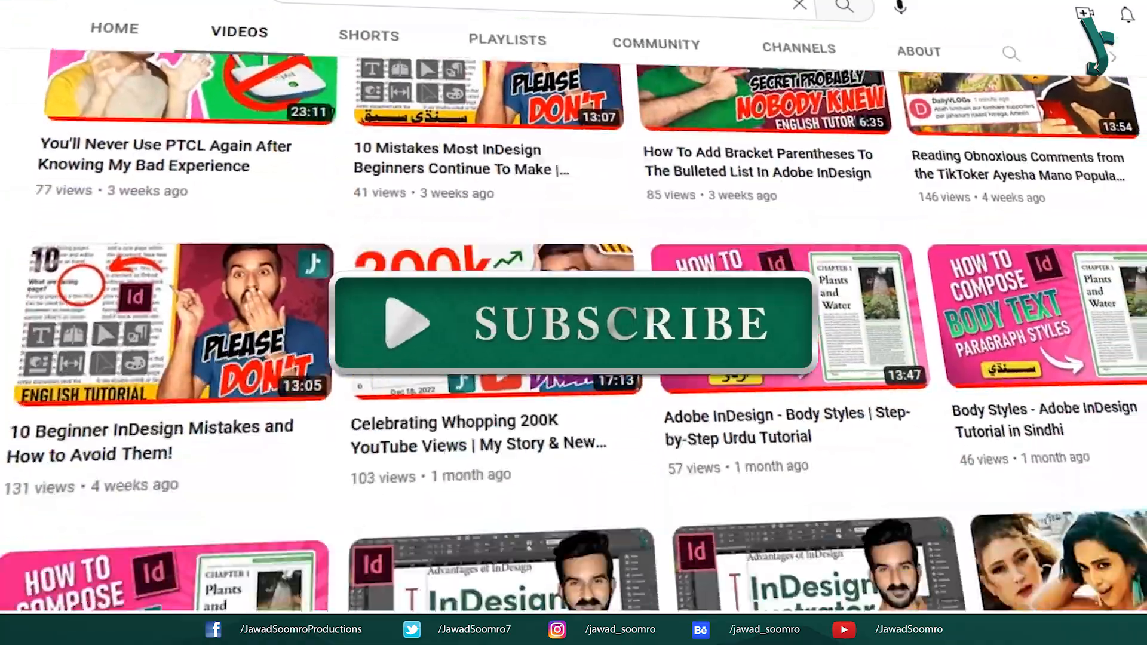
{"action": "scroll", "scroll_direction": "down", "scroll_amount": 3}
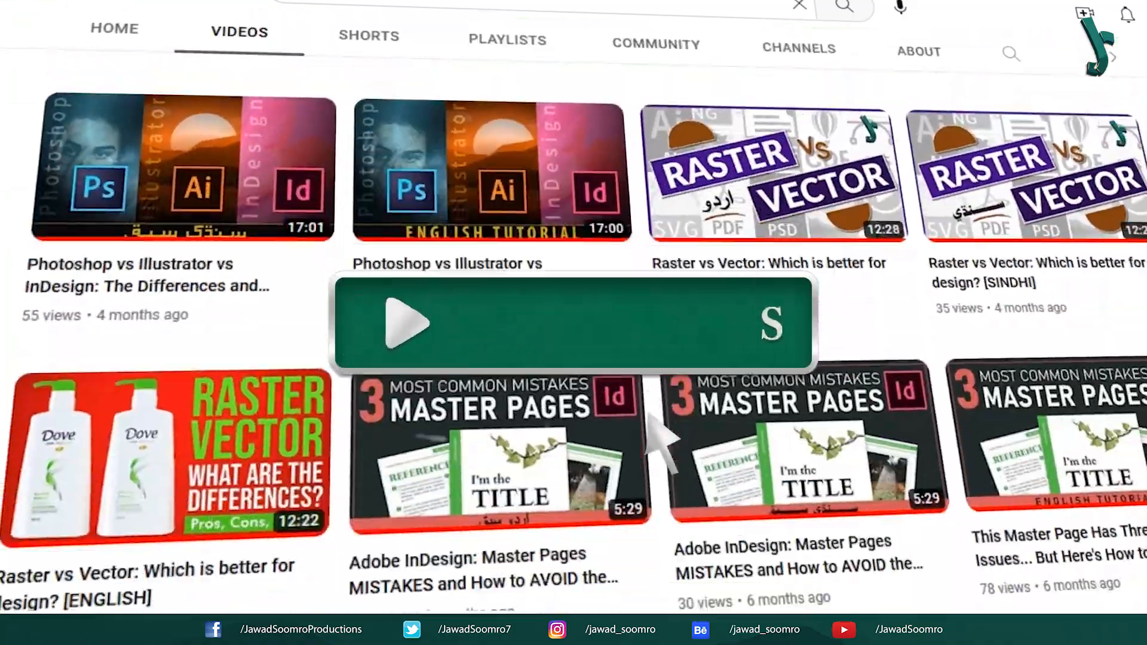
{"action": "scroll", "scroll_direction": "down", "scroll_amount": 3}
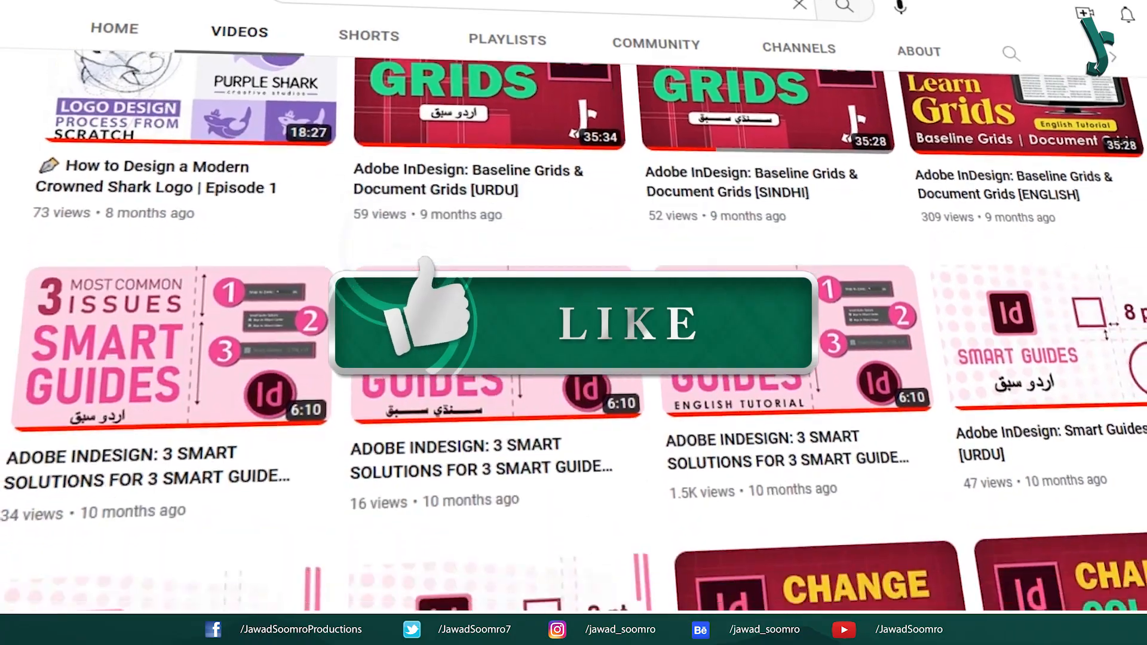